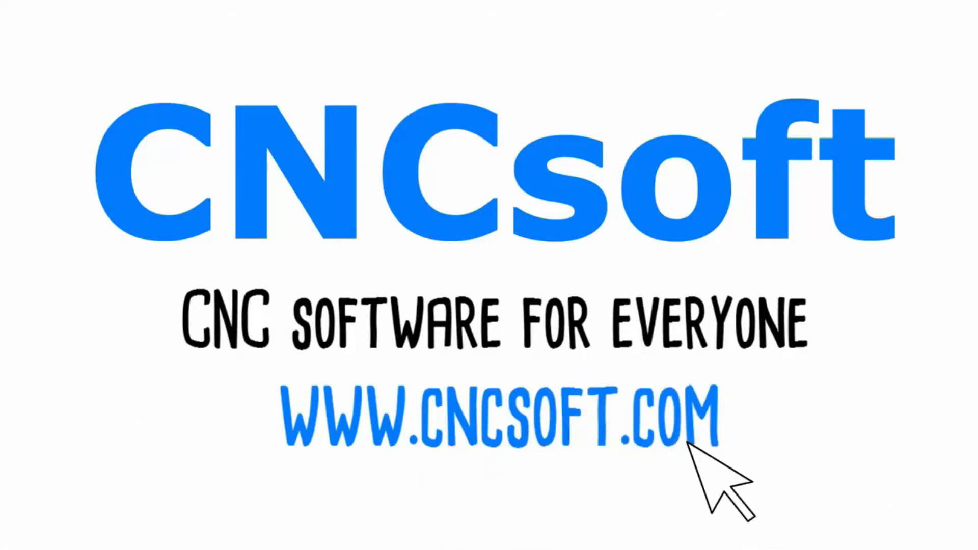
pyautogui.moveTo(680, 449)
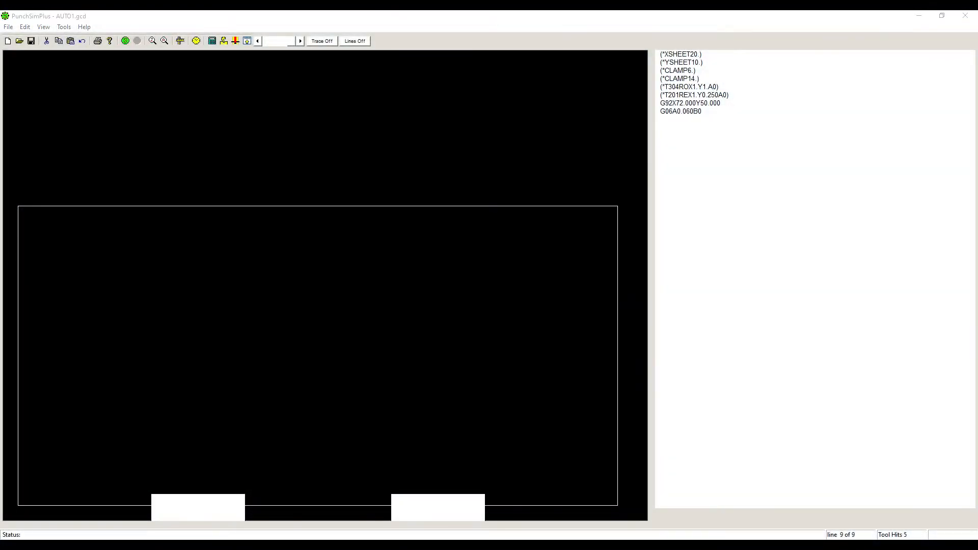
pyautogui.moveTo(840, 186)
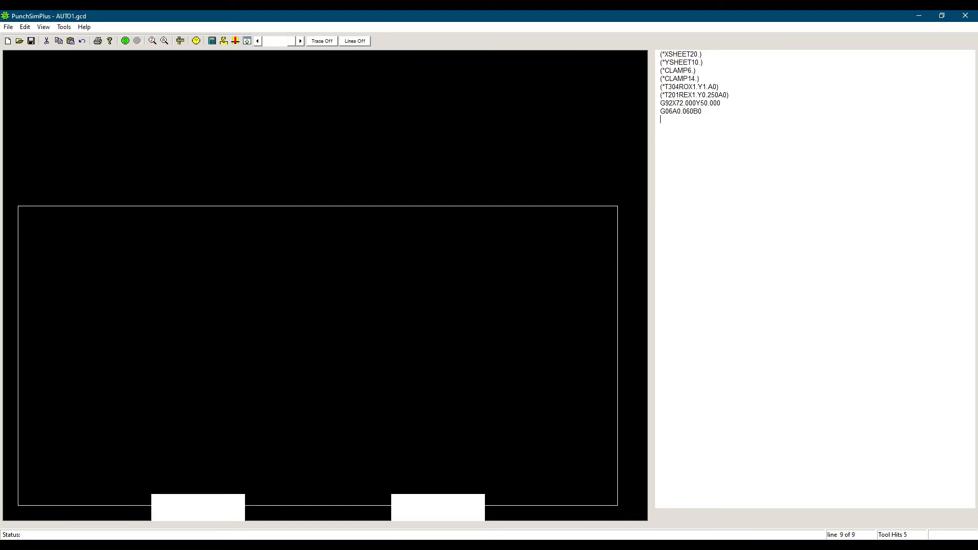
# Step: Add the line X5.Y5.T201C33.33 and simulate the single angled T201 hit at X5 Y5
pyautogui.write('X5')
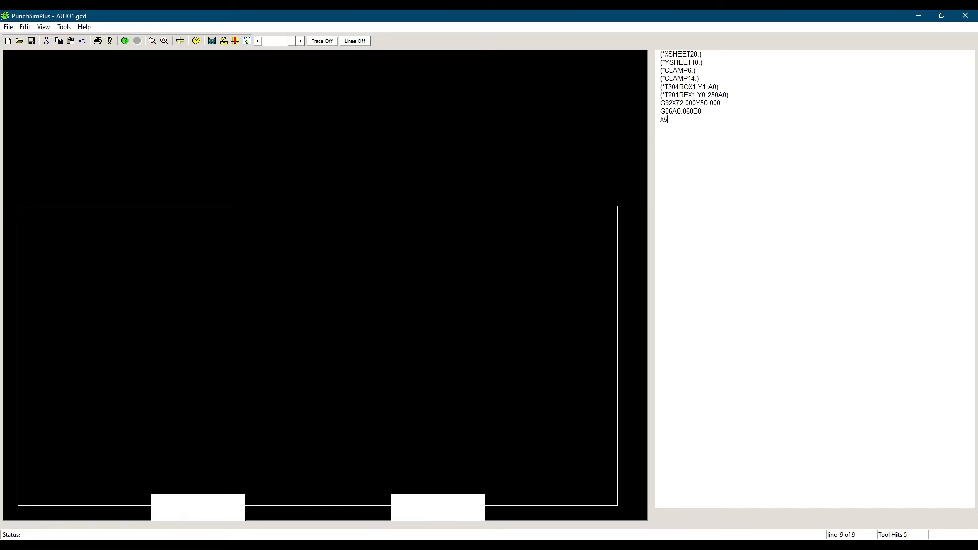
pyautogui.write('.Y5')
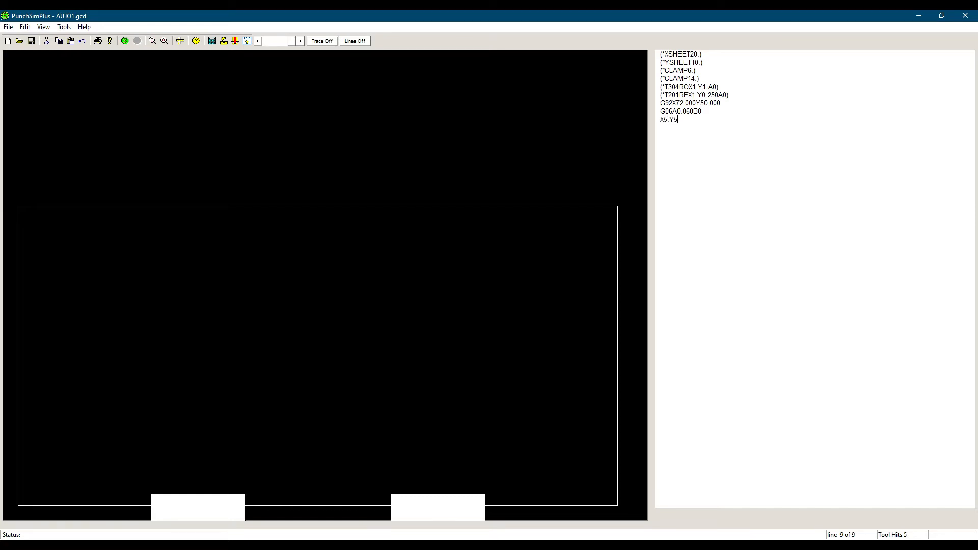
pyautogui.write('T')
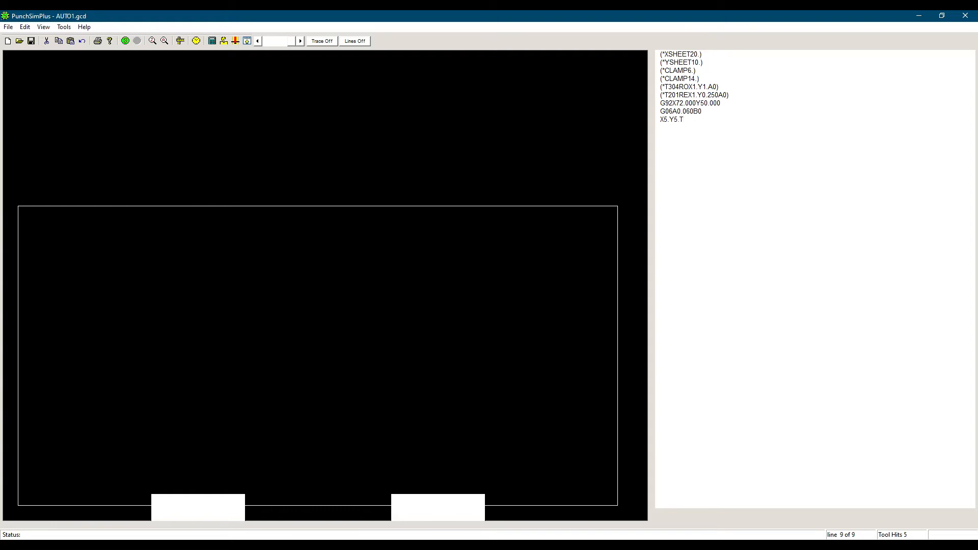
pyautogui.write('201')
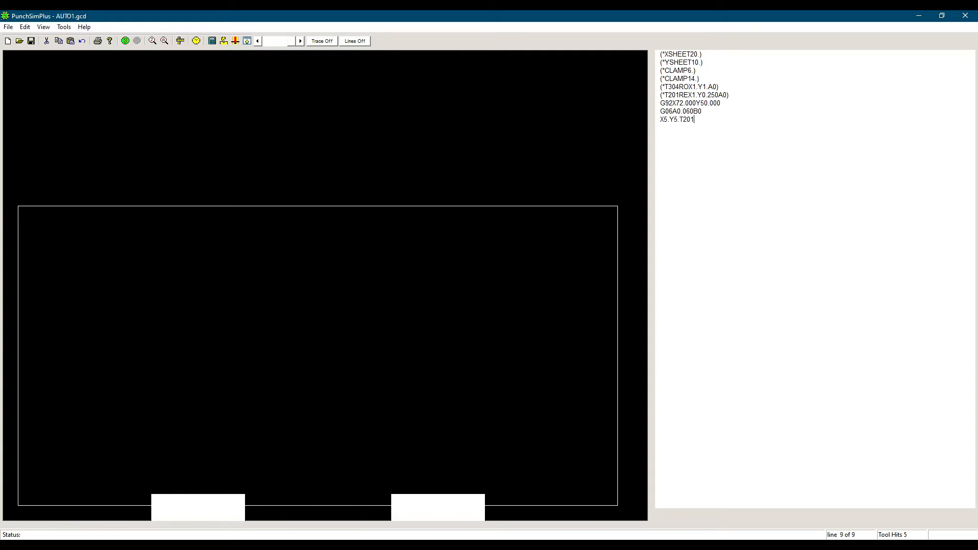
pyautogui.write('C33')
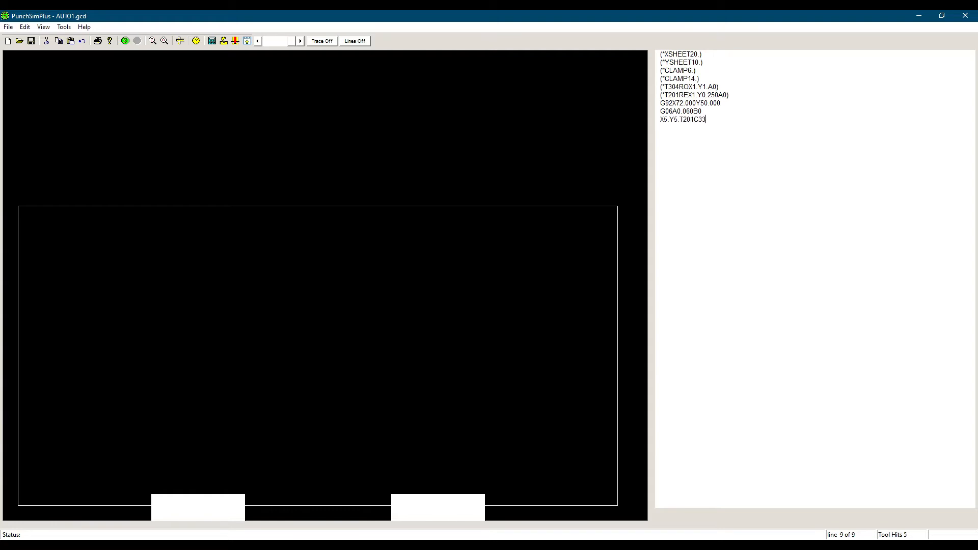
pyautogui.write('.33')
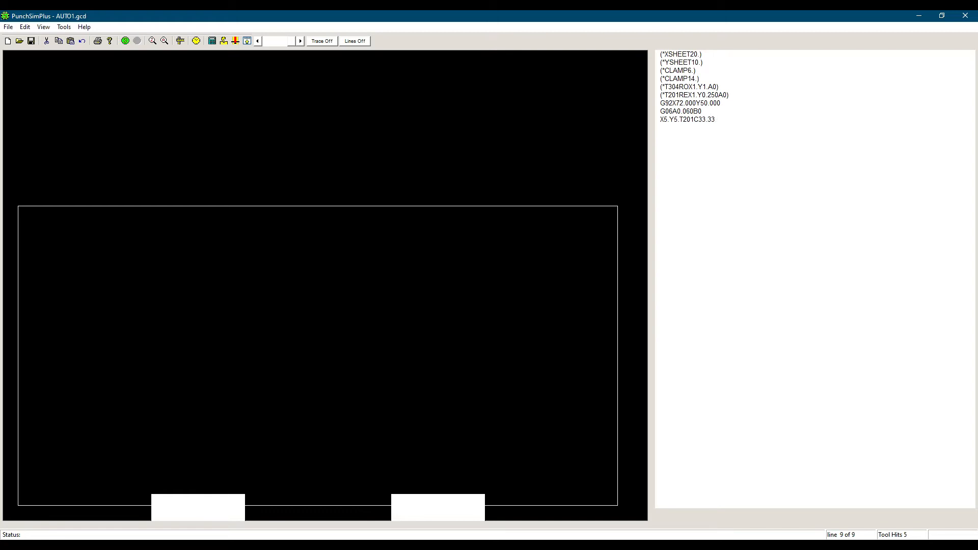
pyautogui.click(716, 119)
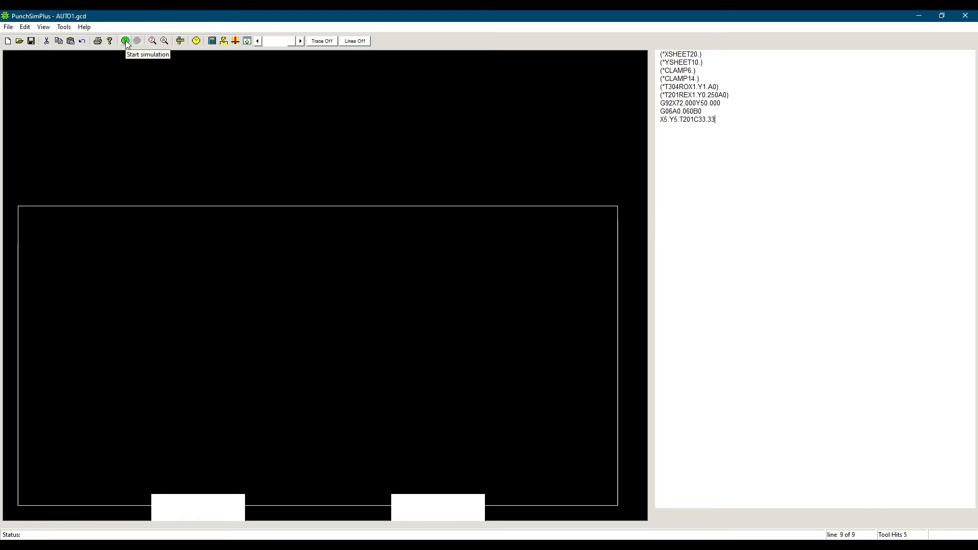
pyautogui.click(125, 41)
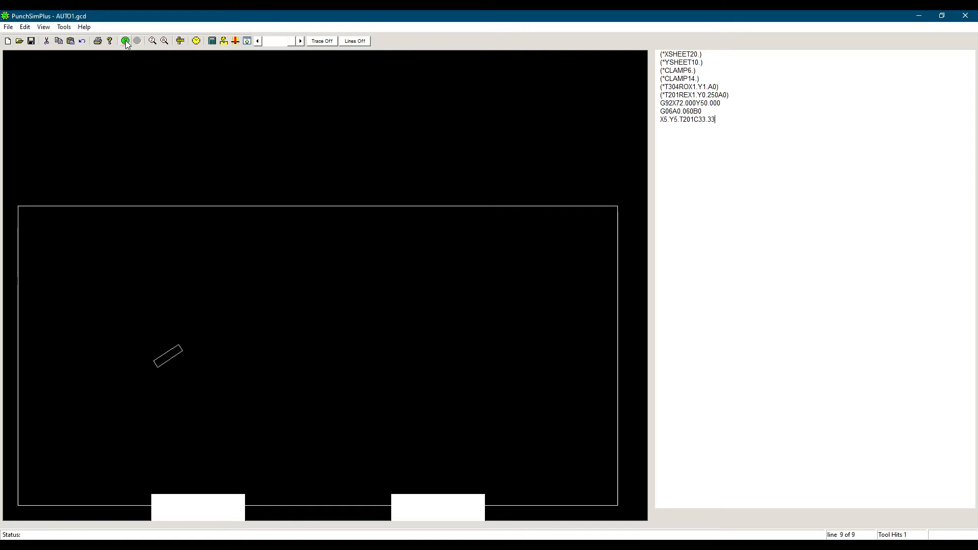
pyautogui.moveTo(747, 128)
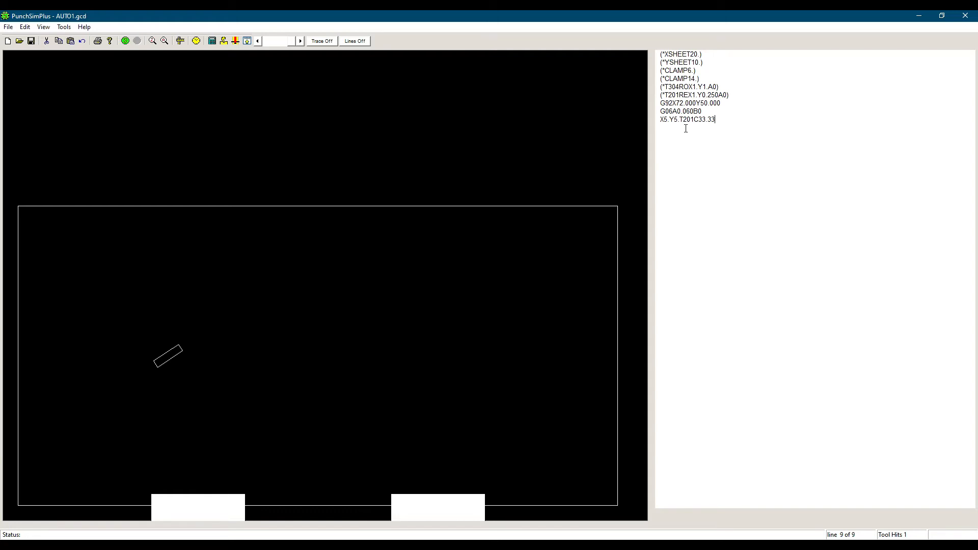
pyautogui.moveTo(771, 134)
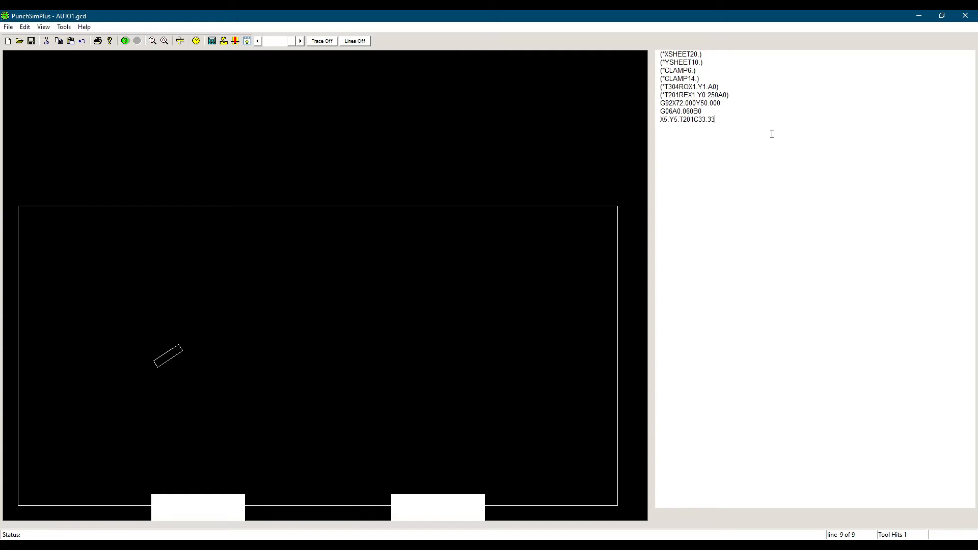
# Step: Add the line X8.Y5. and rerun the simulation to show a second angled hit
pyautogui.press('Return')
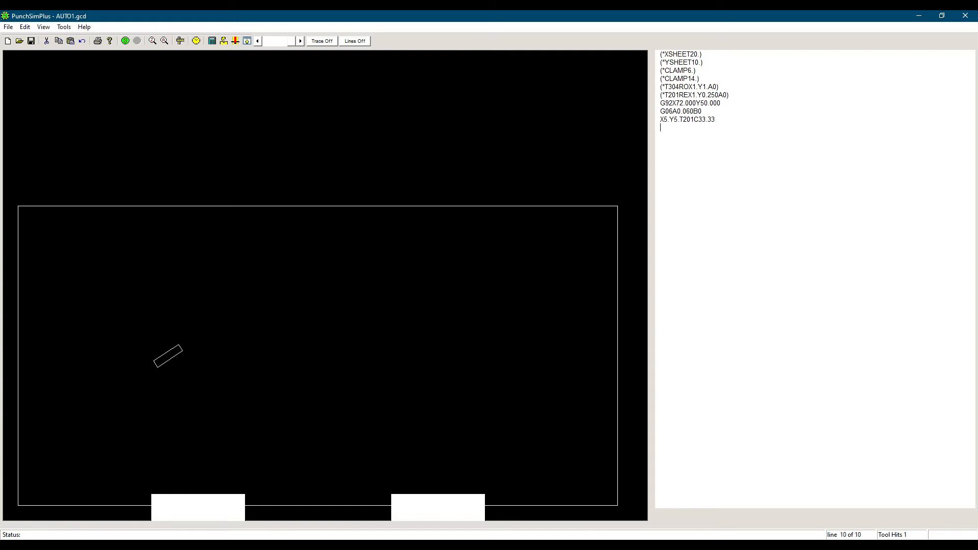
pyautogui.write('X')
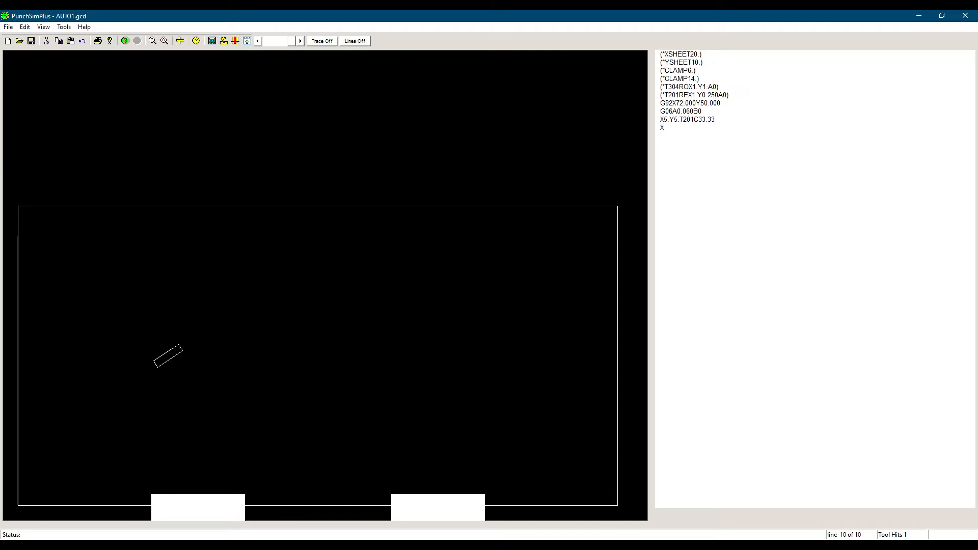
pyautogui.write('8.Y')
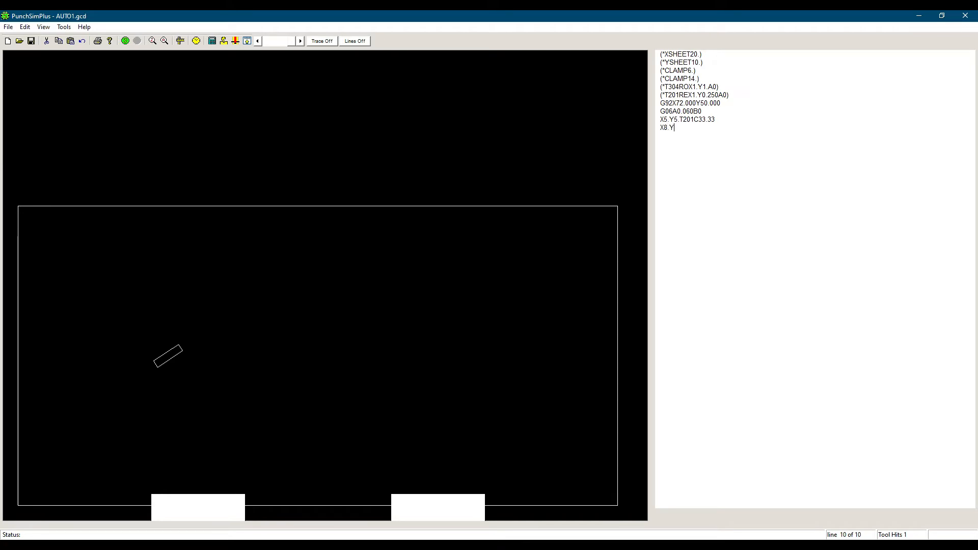
pyautogui.write('5.')
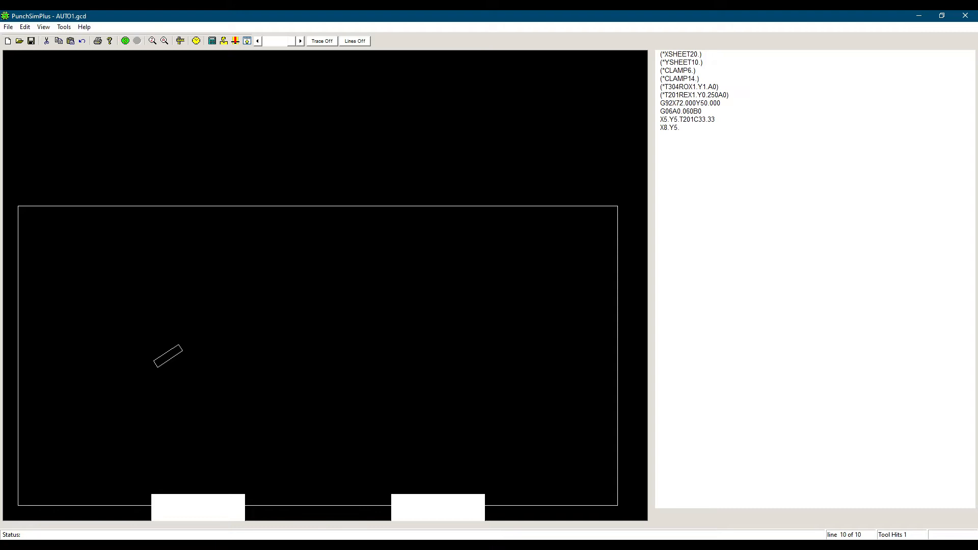
pyautogui.moveTo(179, 97)
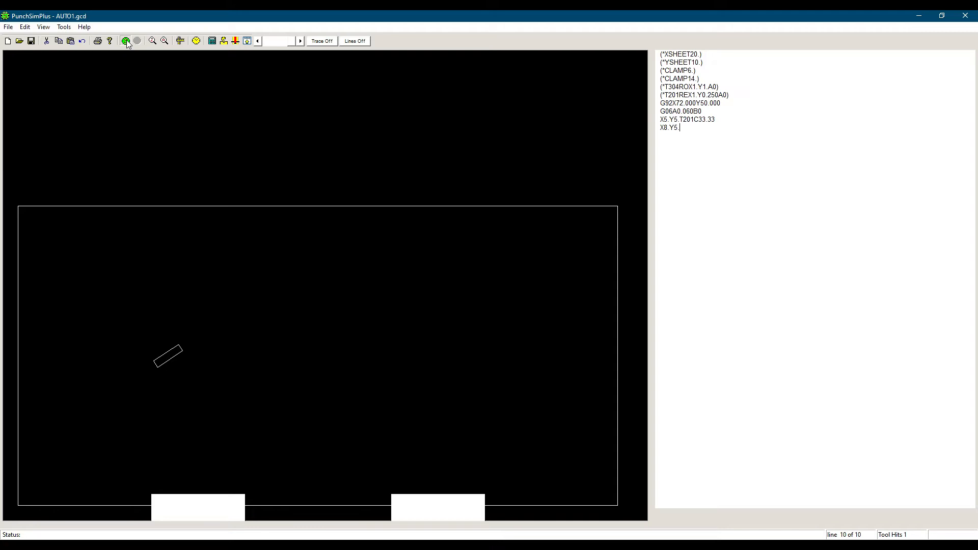
pyautogui.click(125, 40)
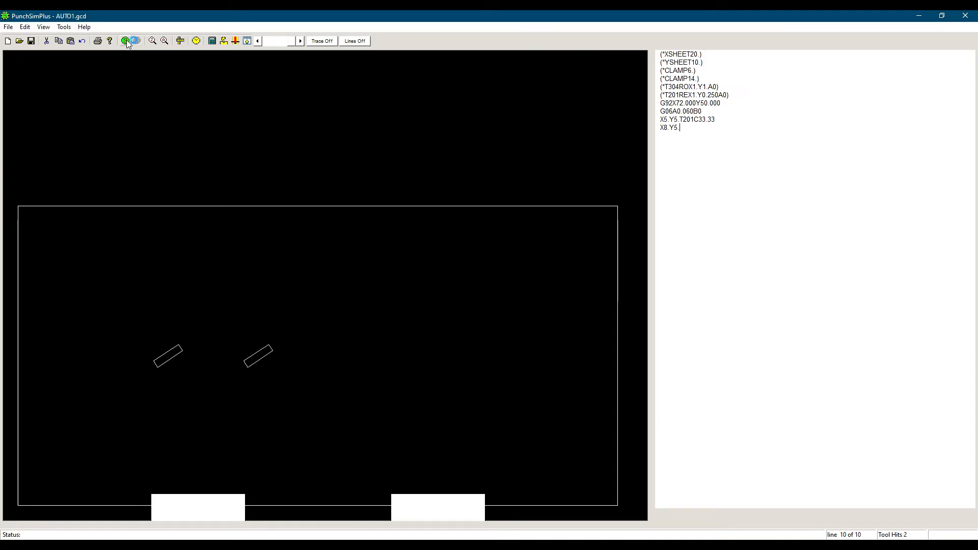
pyautogui.click(128, 41)
pyautogui.write('X11.Y')
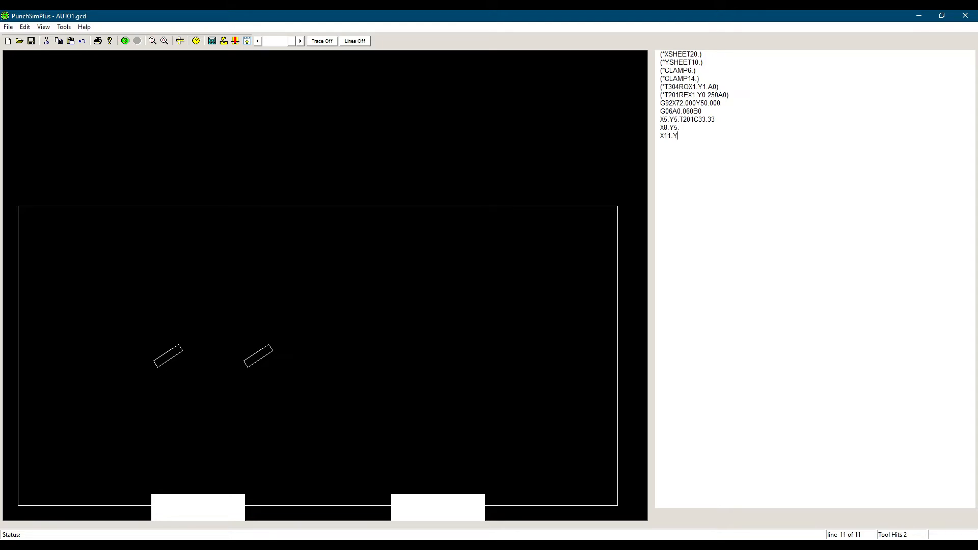
# Step: Complete the X11.Y5.C90. line and simulate the third, vertical slot hit
pyautogui.write('5.')
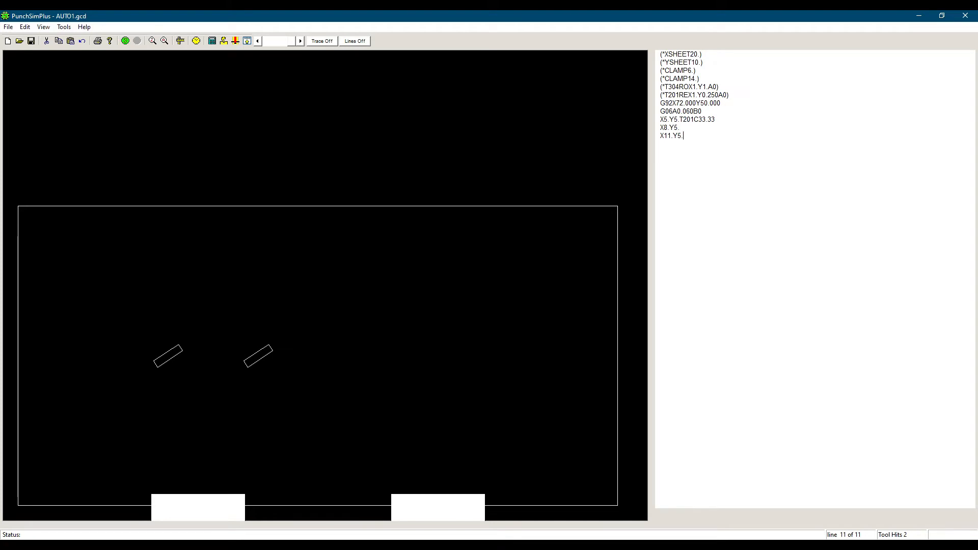
pyautogui.write('C90.')
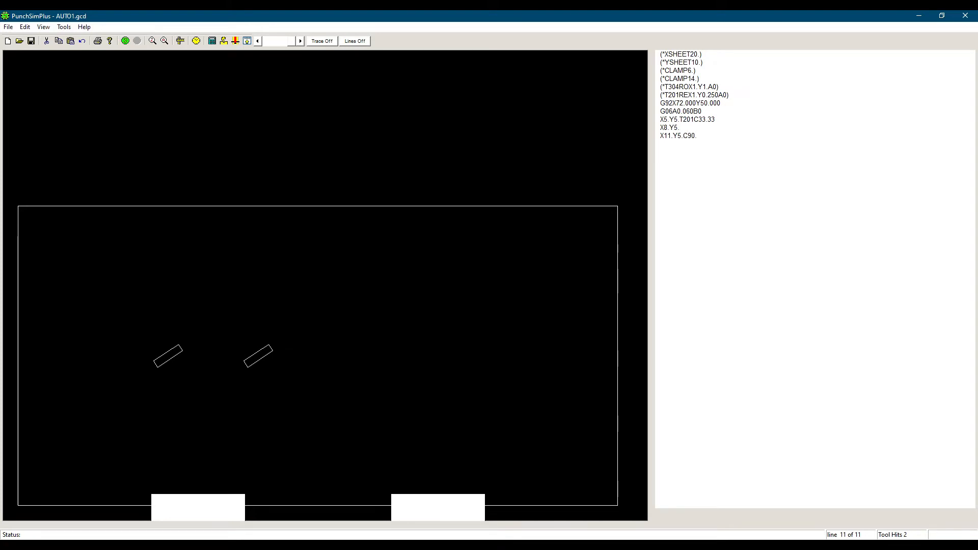
pyautogui.click(125, 41)
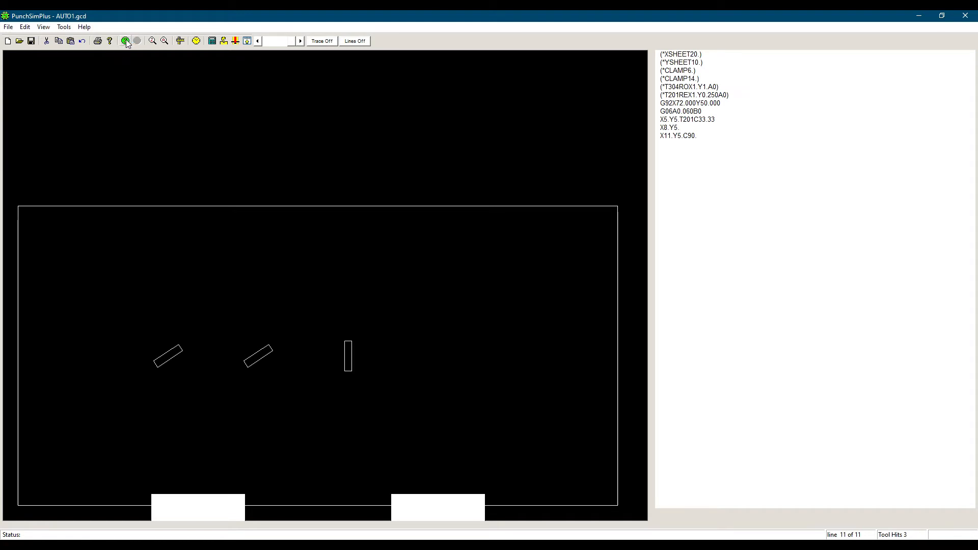
pyautogui.click(125, 41)
pyautogui.write('X1')
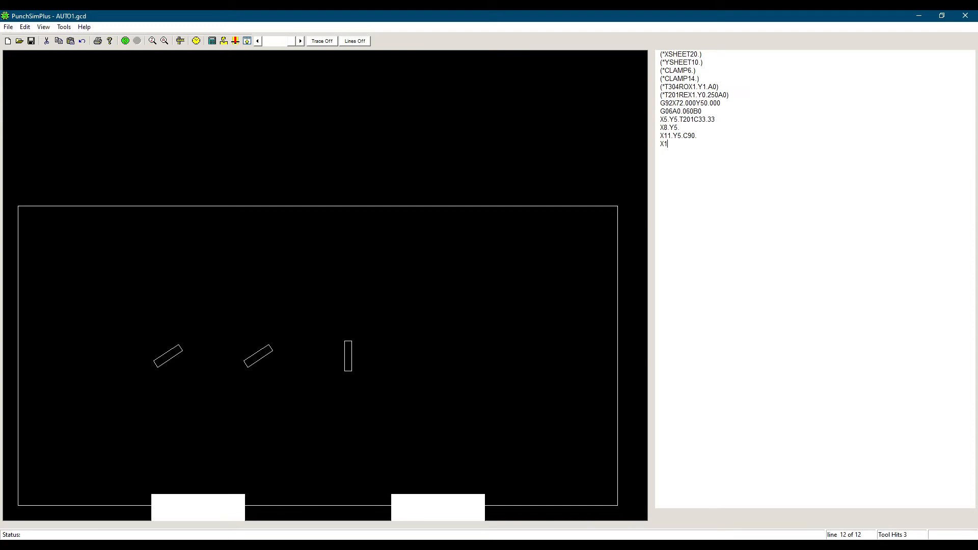
# Step: Type the line X14.Y5.T304 for a round hole right of the vertical slot
pyautogui.write('4.Y')
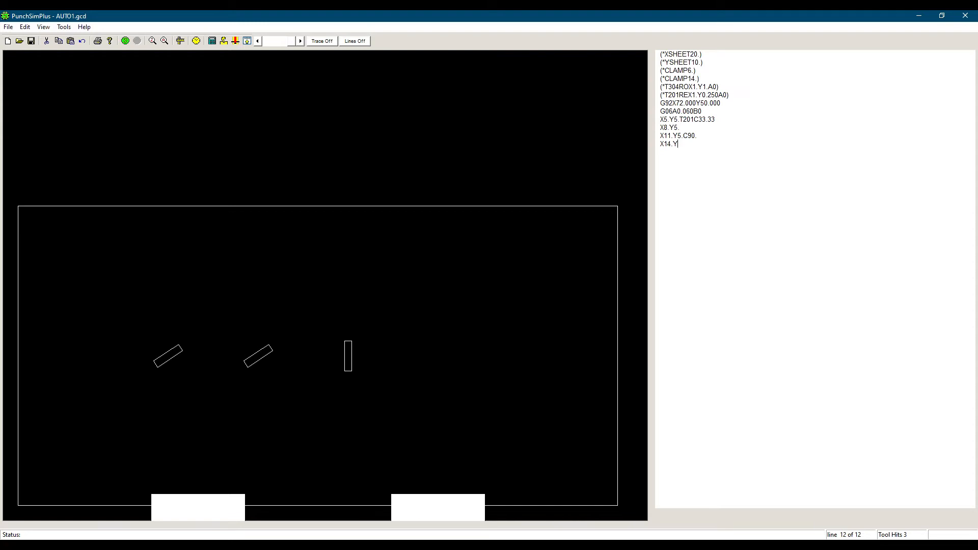
pyautogui.write('Y5.')
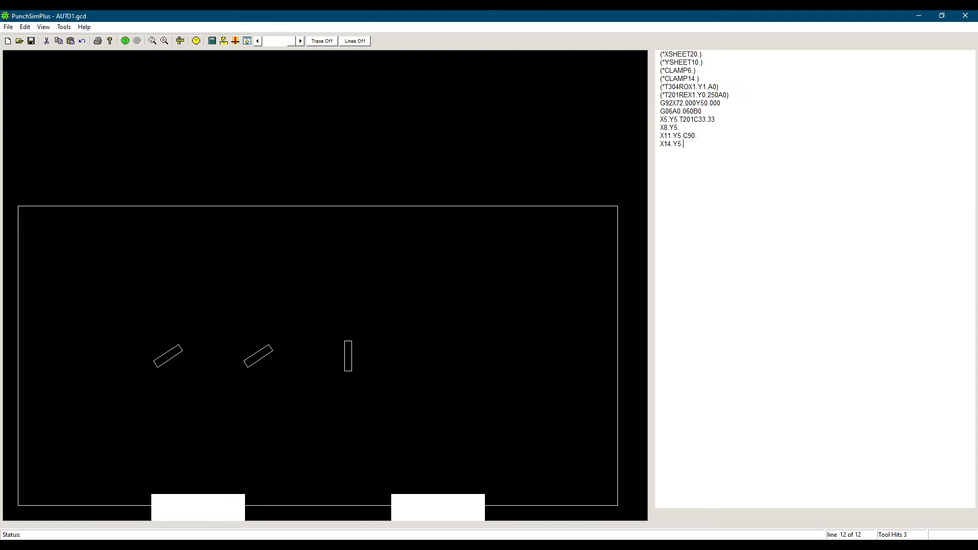
pyautogui.write('T30')
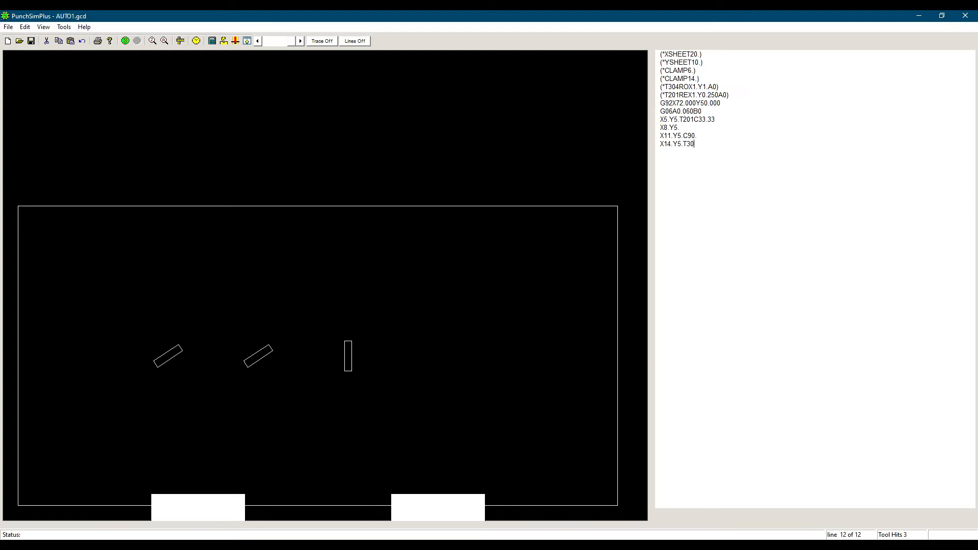
pyautogui.write('5')
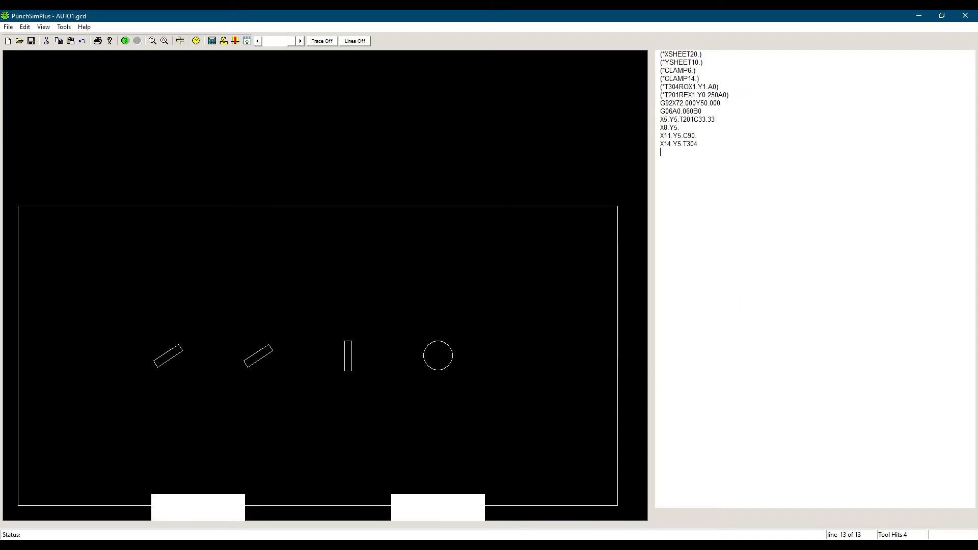
# Step: Type the line X17.Y5T201 for a fifth tool hit
pyautogui.write('X17')
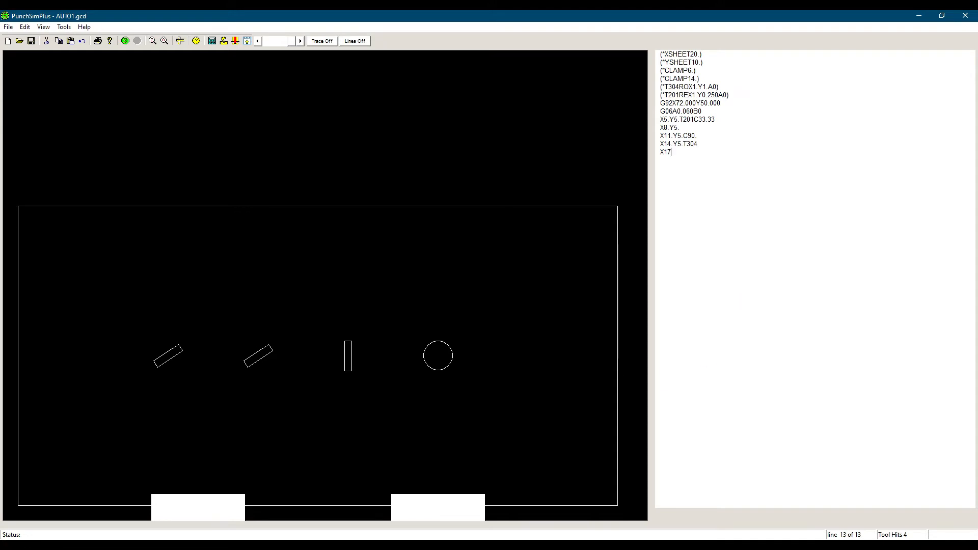
pyautogui.write('.Y5')
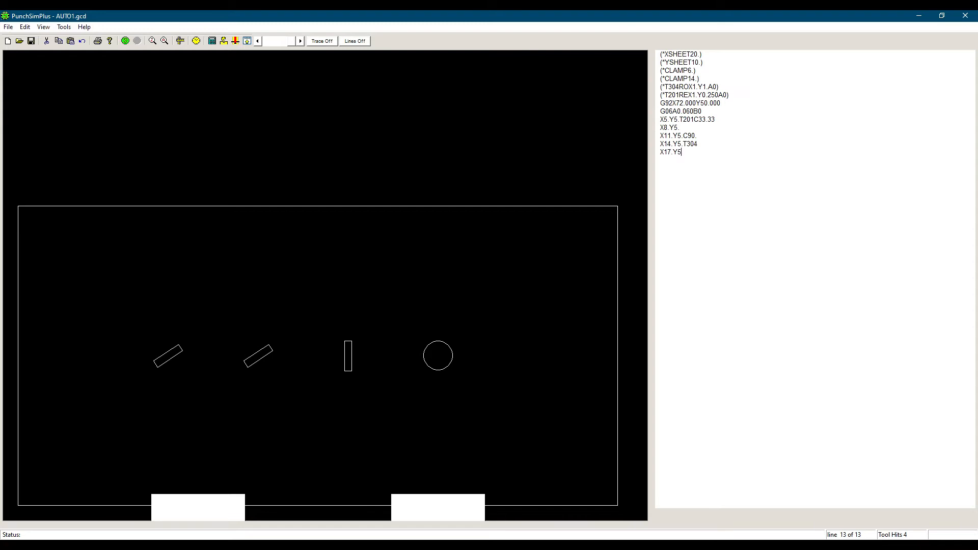
pyautogui.write('T20')
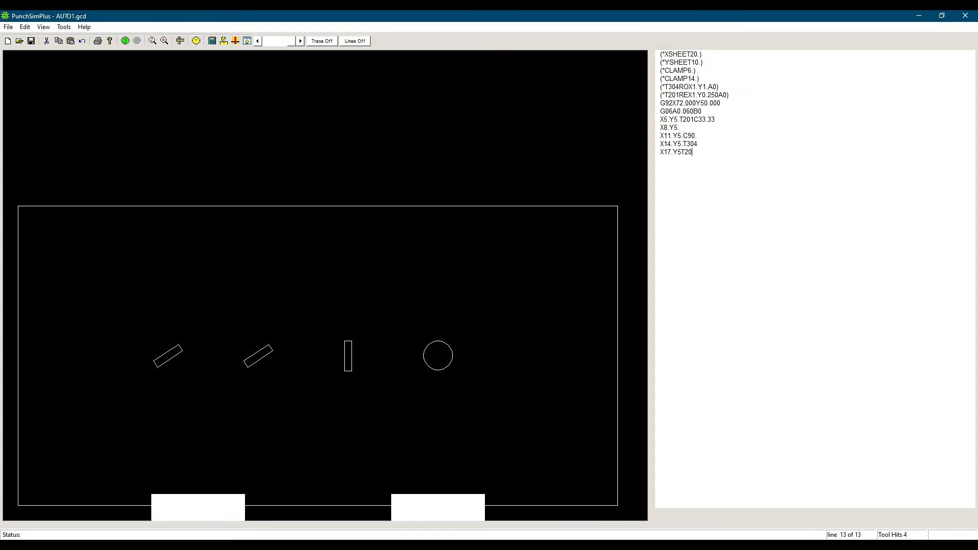
pyautogui.write('1')
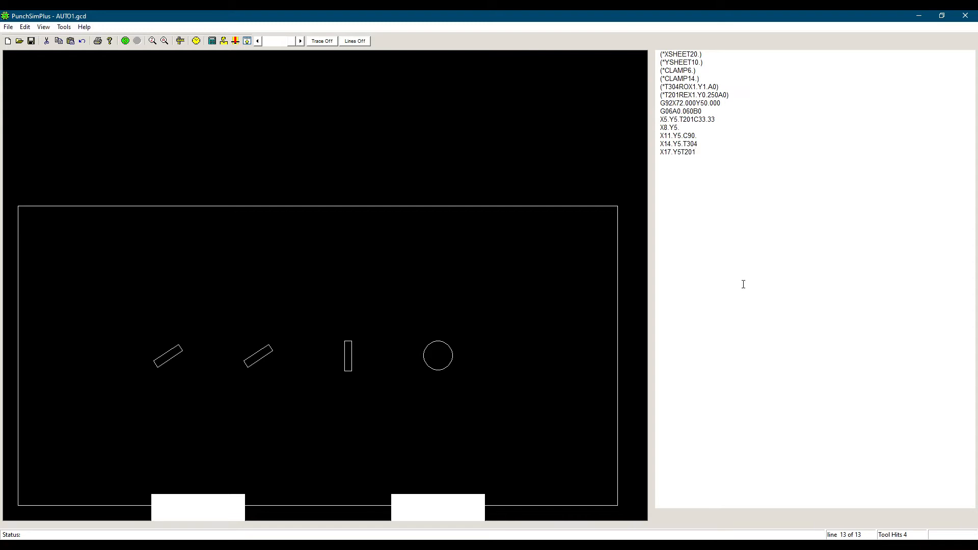
pyautogui.moveTo(148, 66)
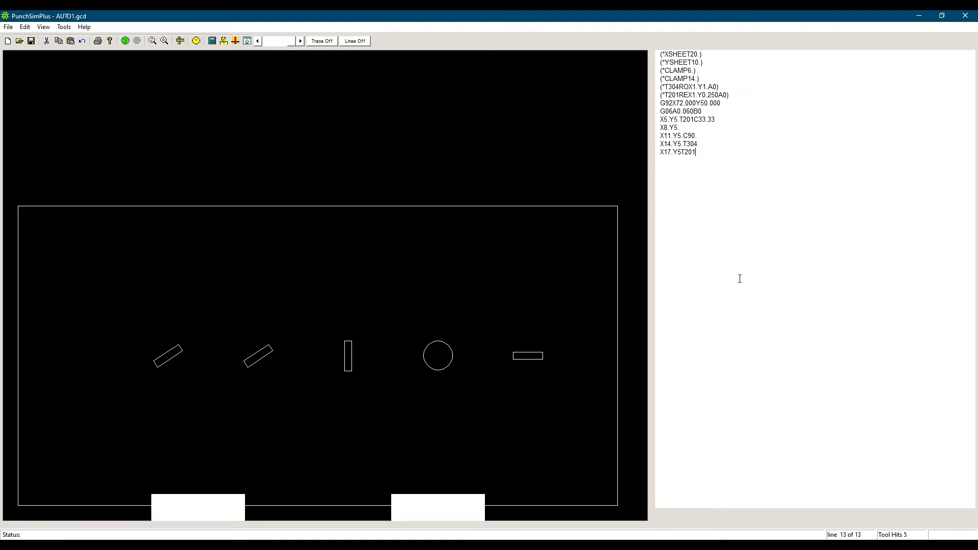
pyautogui.moveTo(550, 400)
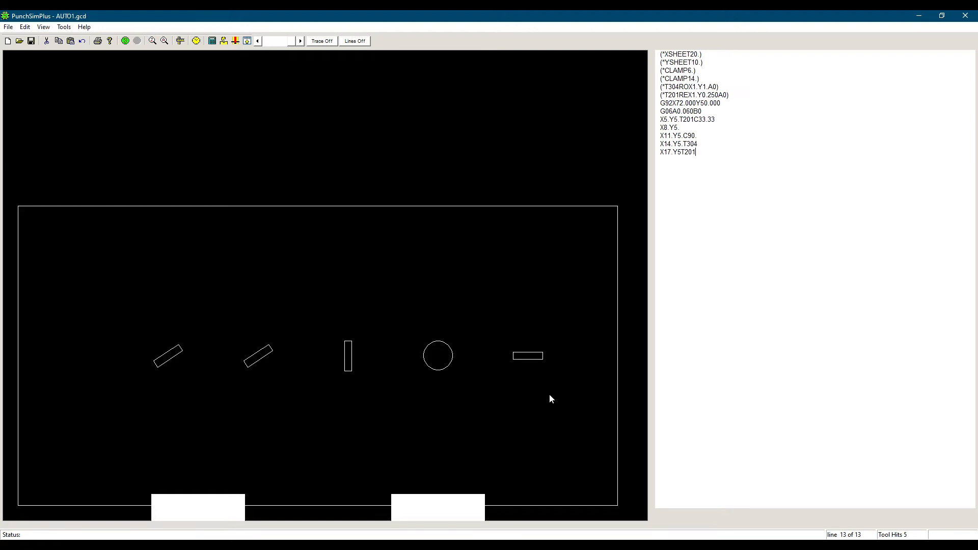
pyautogui.moveTo(739, 184)
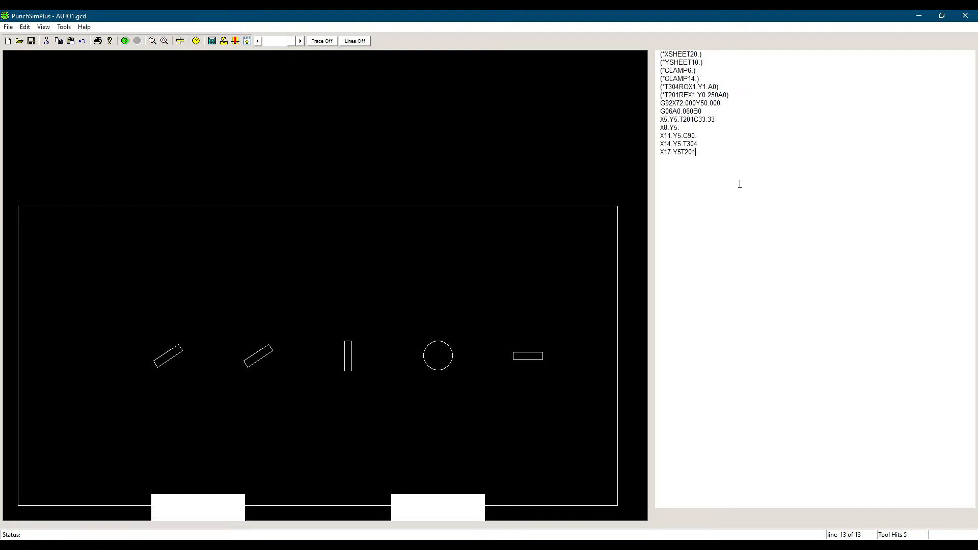
# Step: Append C33.33 to the X17 line and rerun the simulation
pyautogui.write('C33.33')
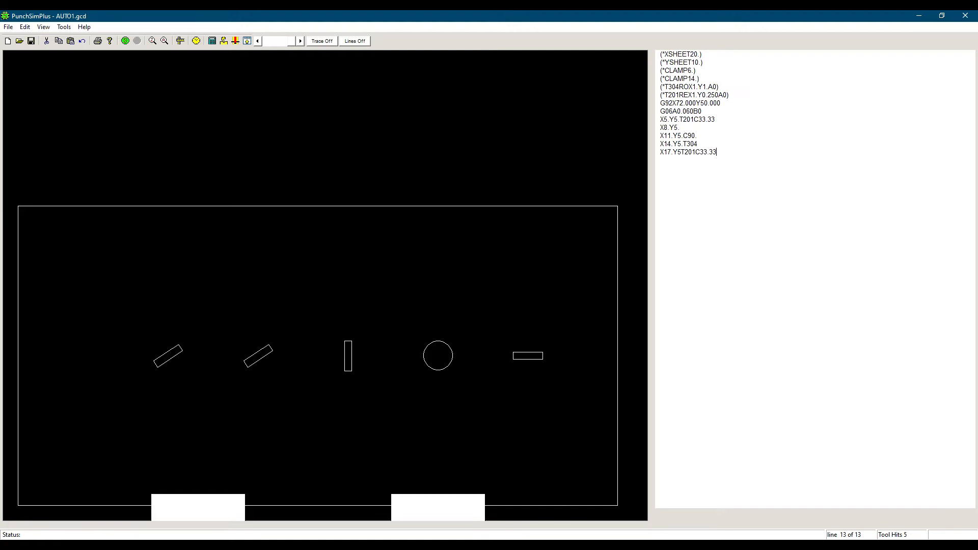
pyautogui.doubleClick(711, 152)
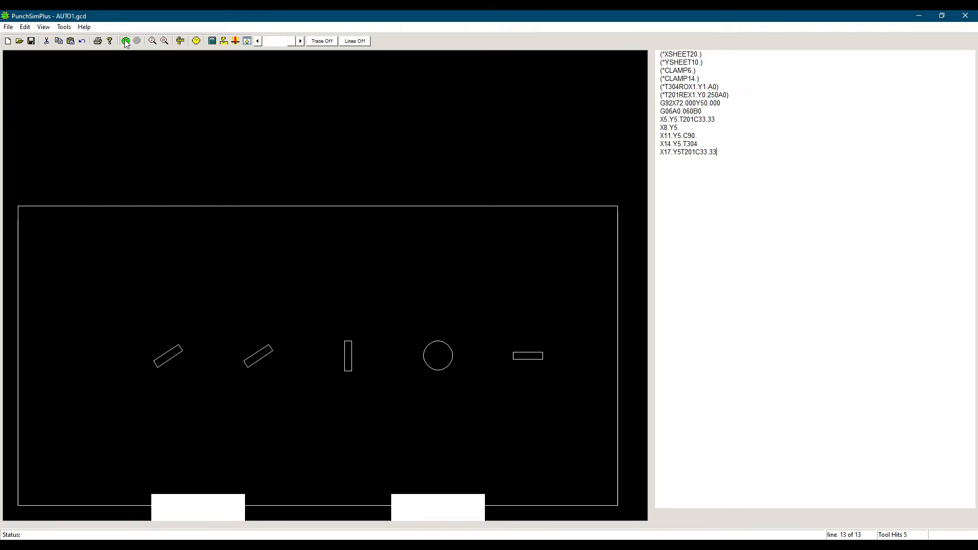
pyautogui.click(125, 40)
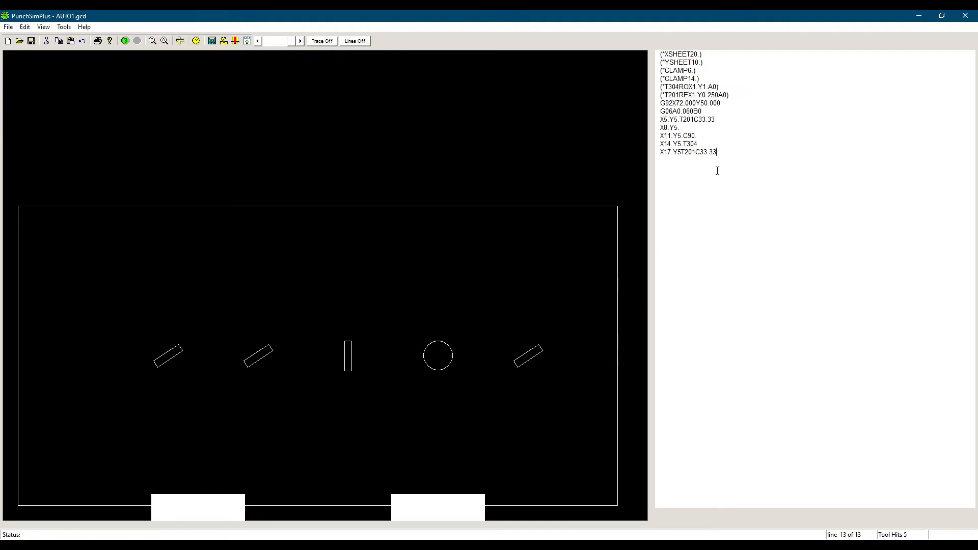
pyautogui.doubleClick(705, 152)
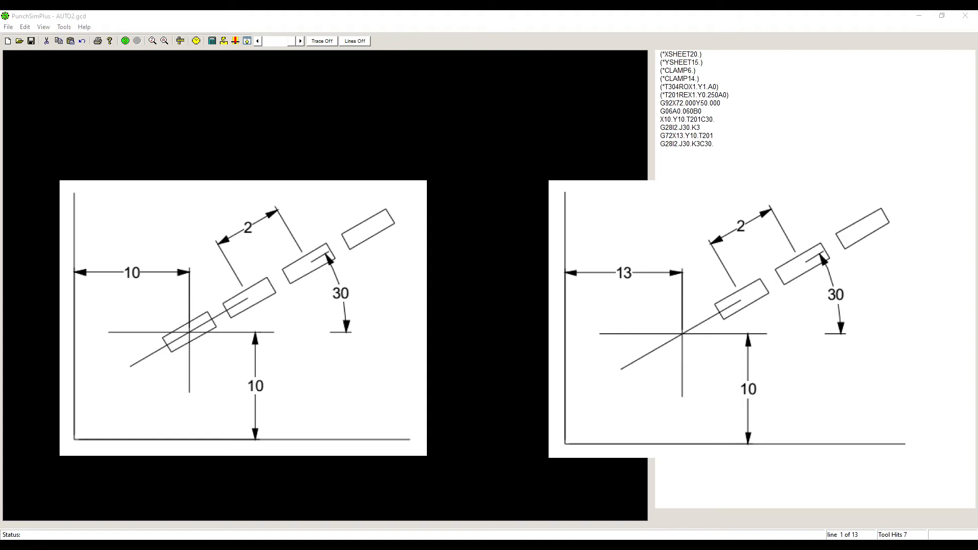
pyautogui.moveTo(948, 169)
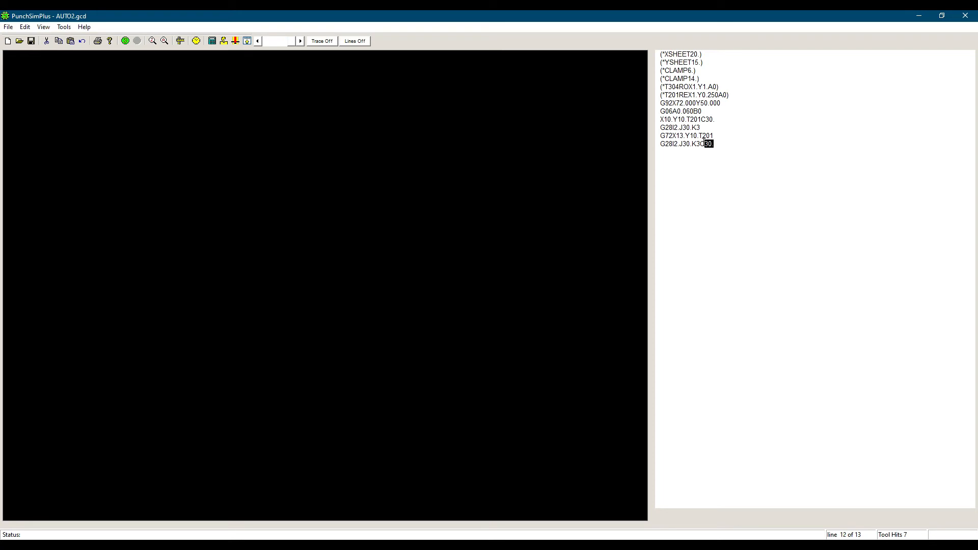
# Step: Simulate AUTO2, change both pattern angles from C30 to C135, and resimulate
pyautogui.click(716, 136)
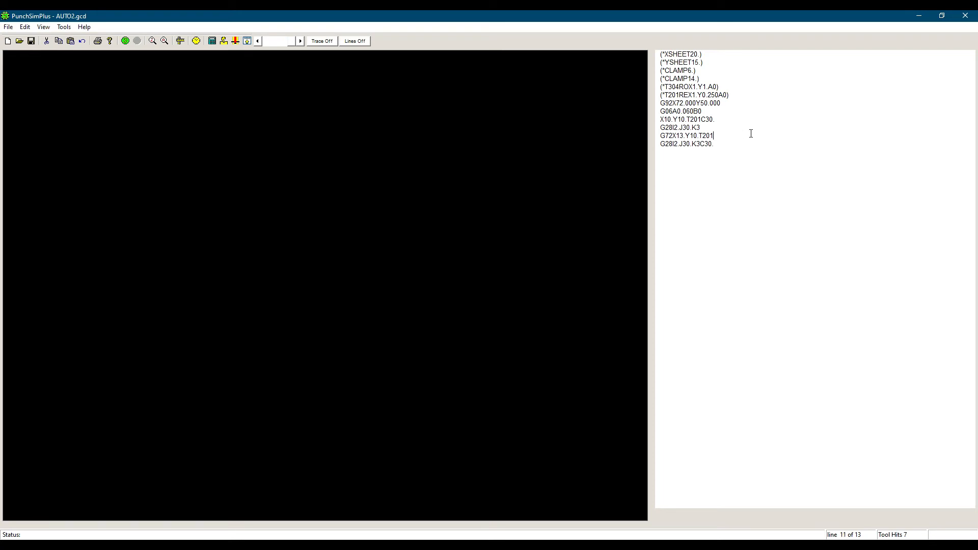
pyautogui.moveTo(745, 126)
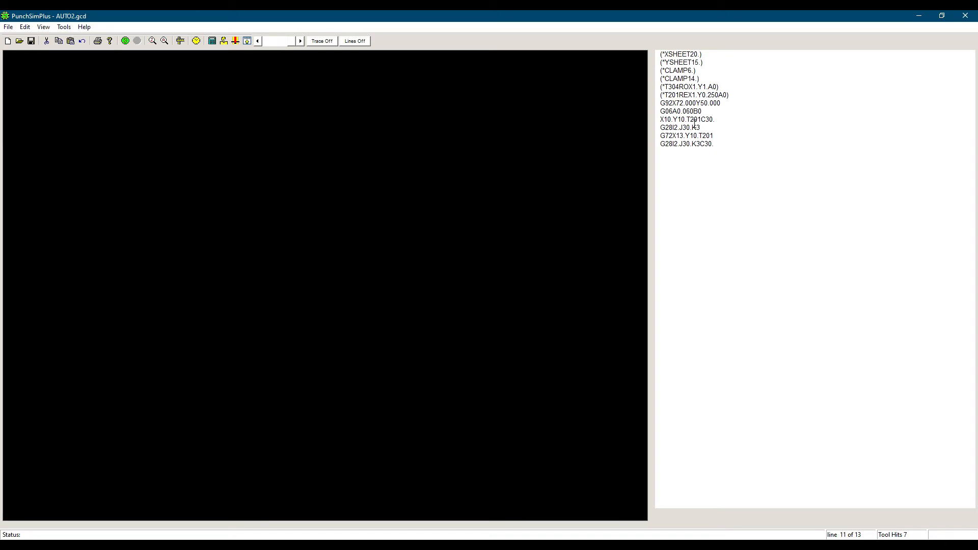
pyautogui.moveTo(124, 41)
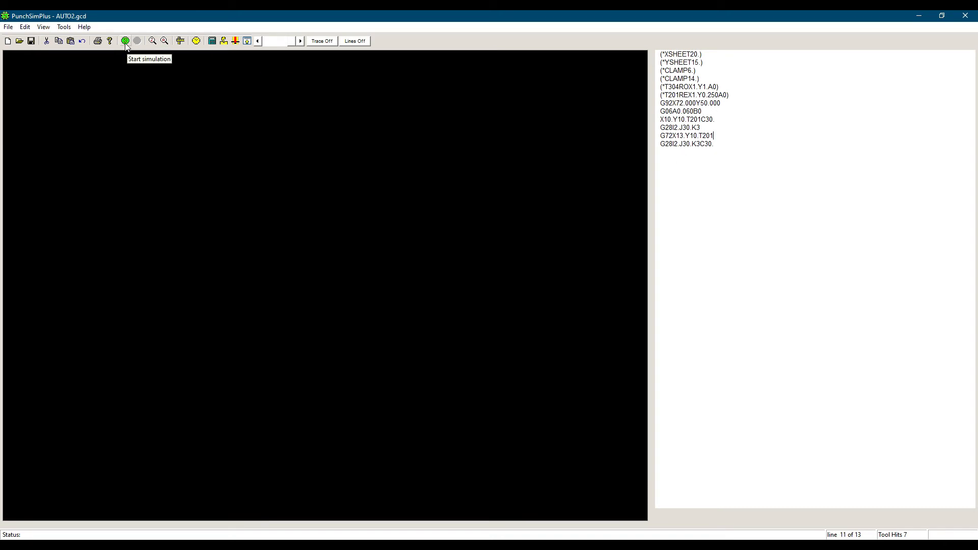
pyautogui.click(125, 41)
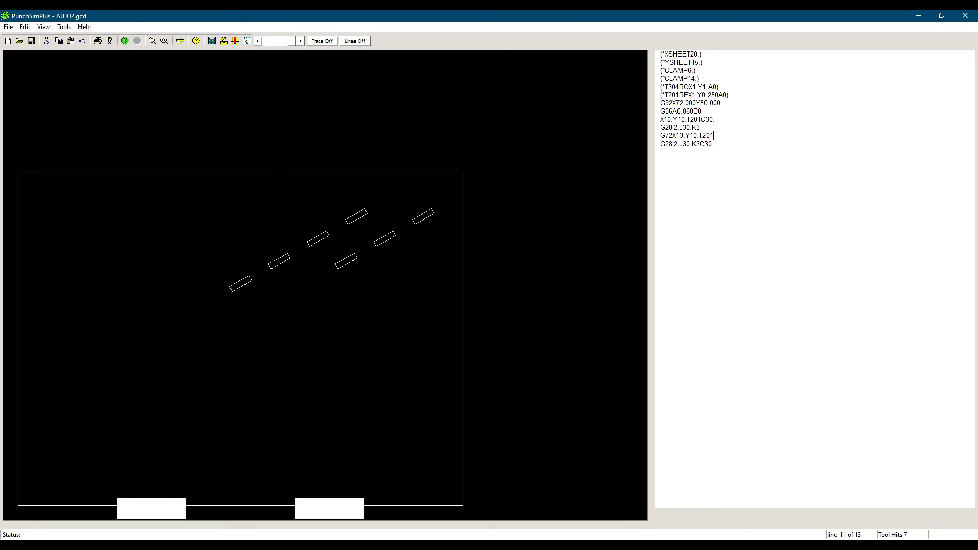
pyautogui.click(708, 119)
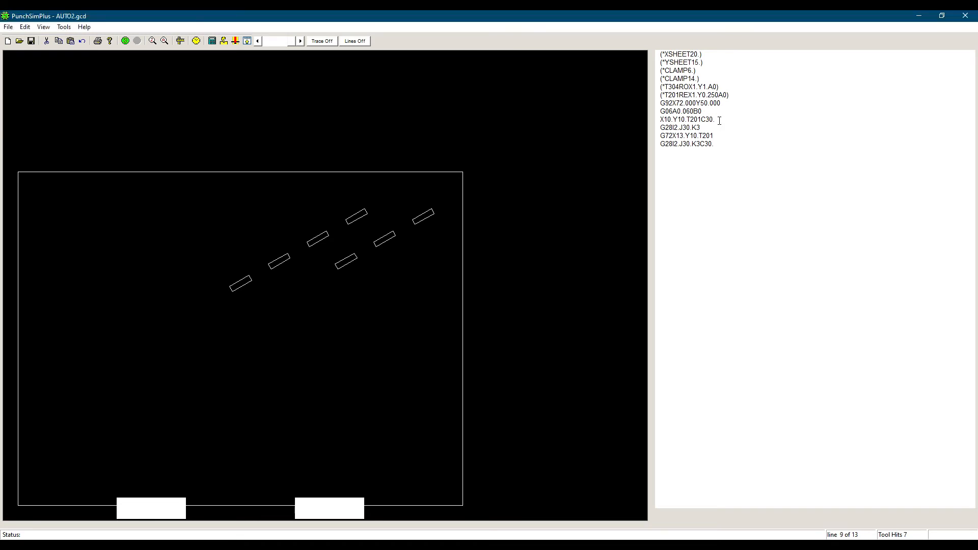
pyautogui.write('135')
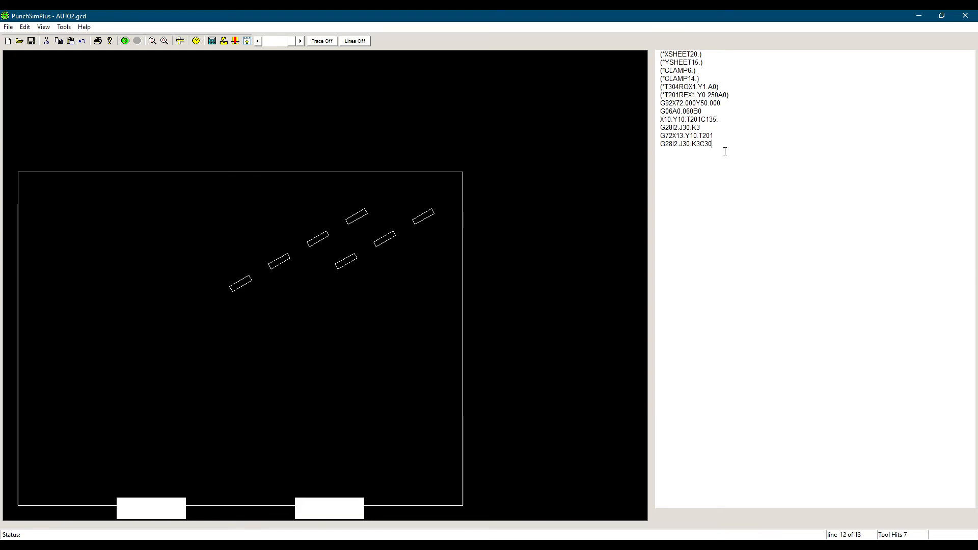
pyautogui.write('135')
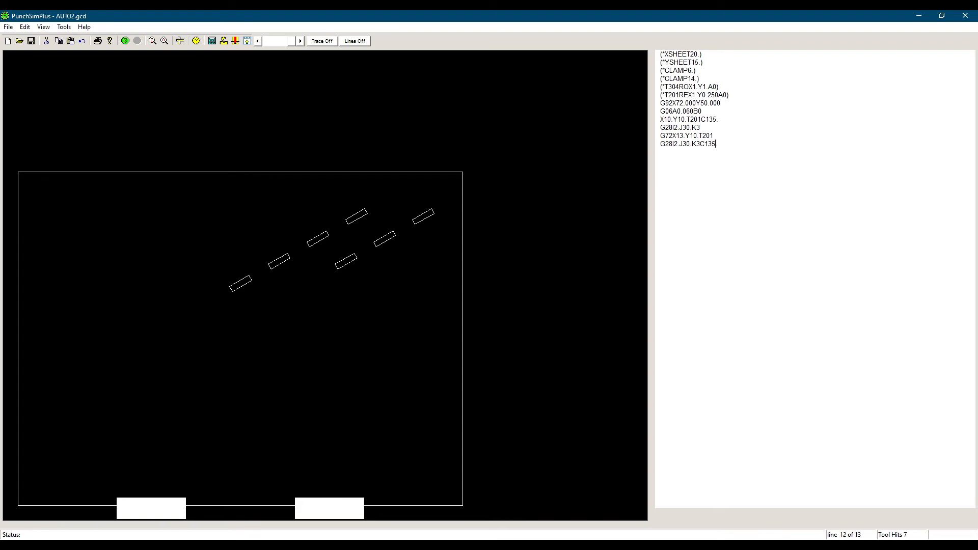
pyautogui.moveTo(401, 90)
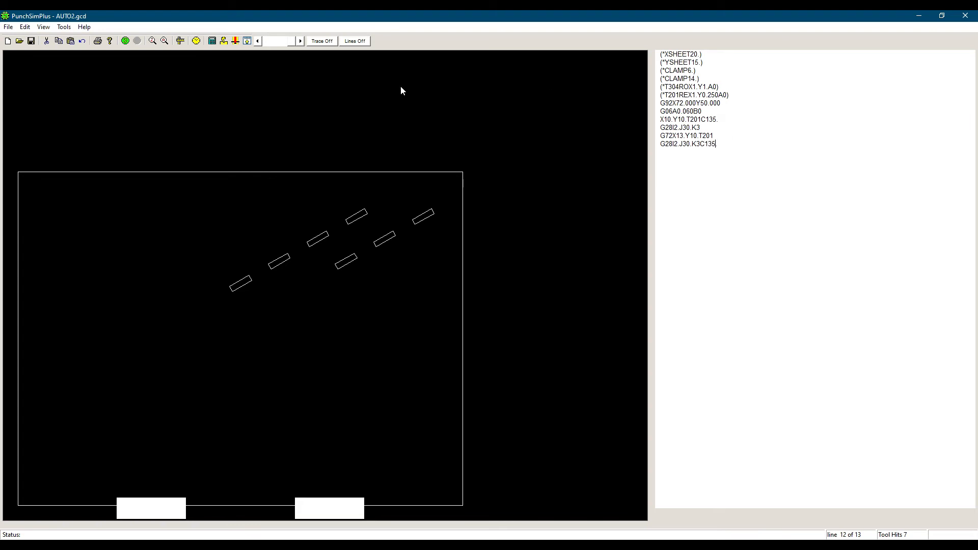
pyautogui.click(125, 41)
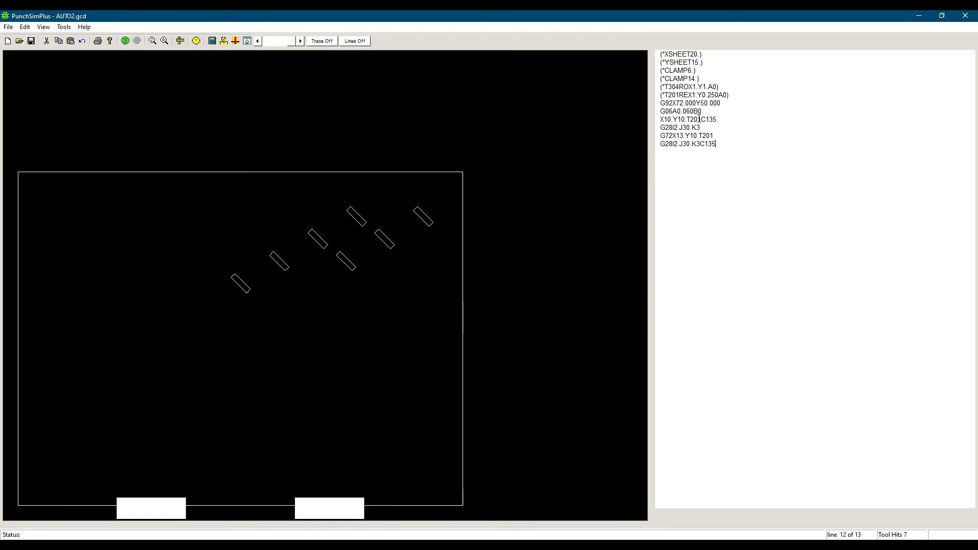
pyautogui.doubleClick(708, 144)
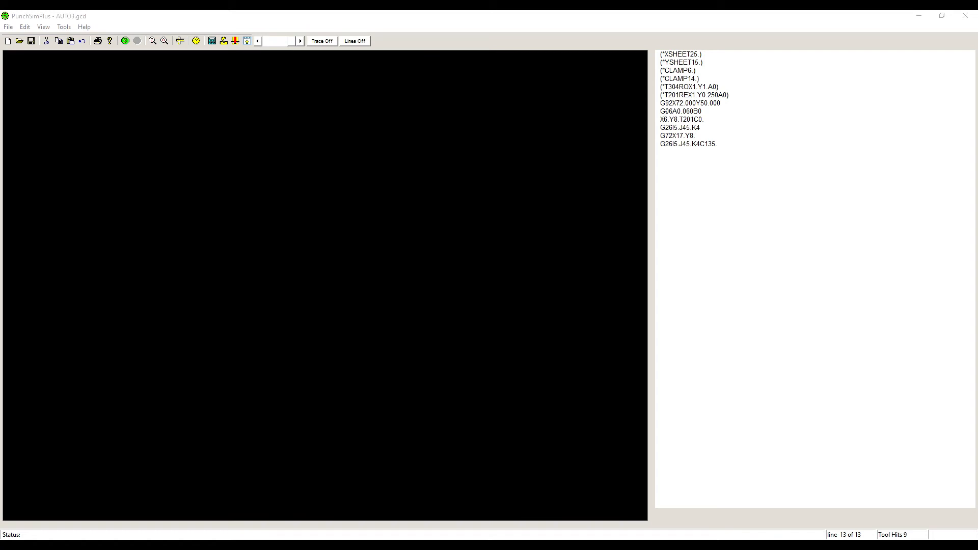
pyautogui.moveTo(655, 119)
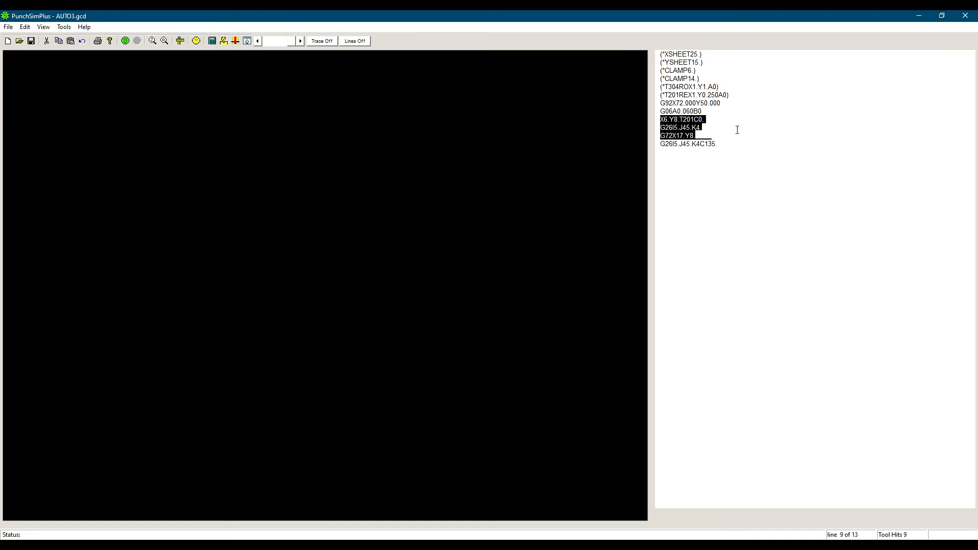
# Step: Simulate AUTO3's two circle patterns and select the angle on the last G26 line
pyautogui.click(687, 144)
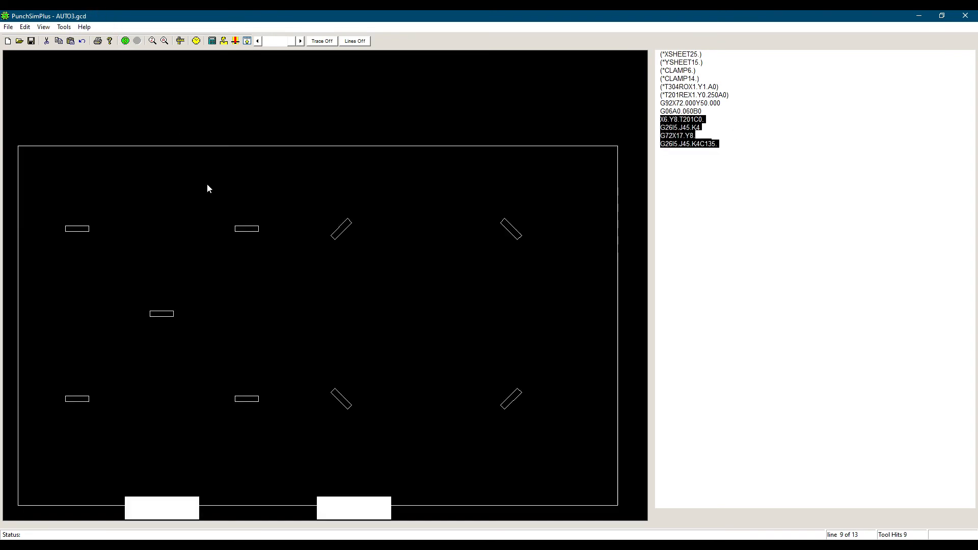
pyautogui.moveTo(330, 214)
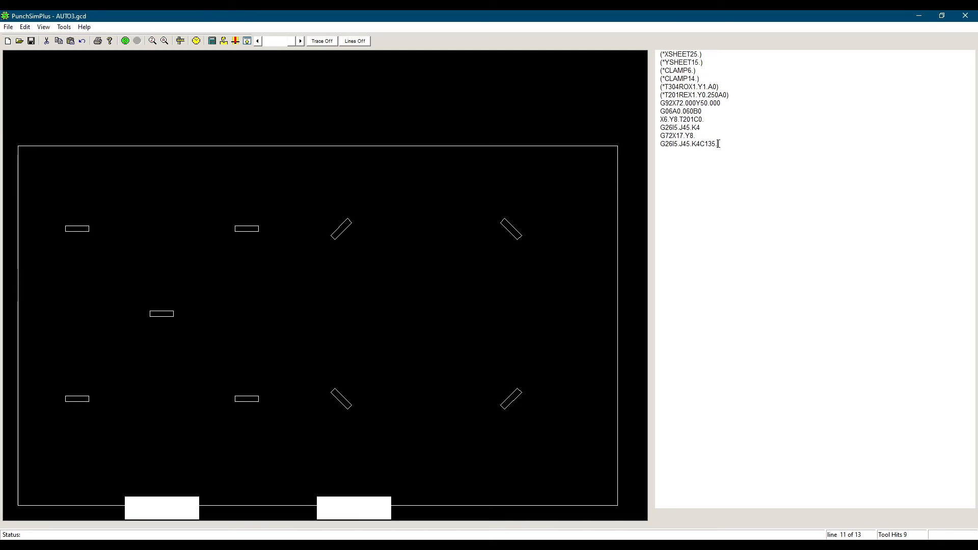
pyautogui.doubleClick(708, 143)
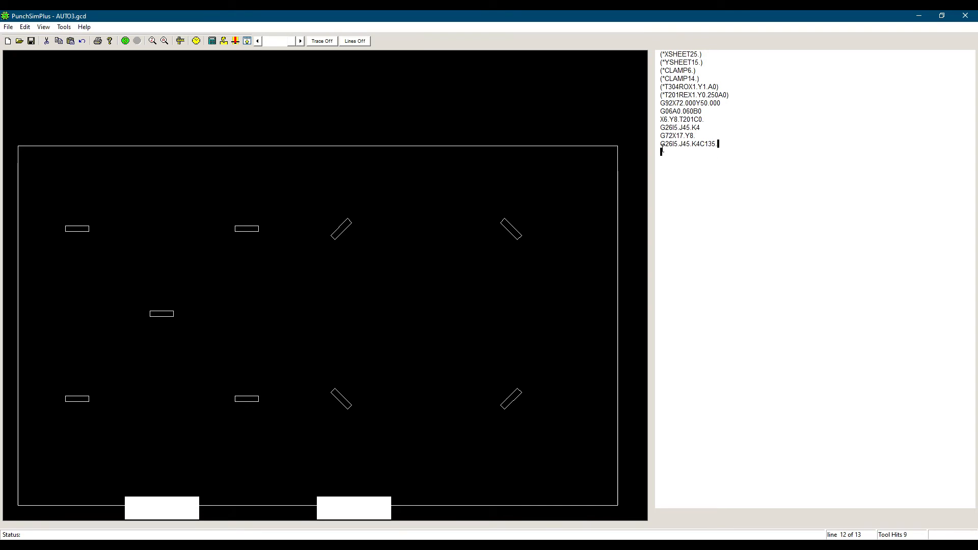
pyautogui.doubleClick(688, 145)
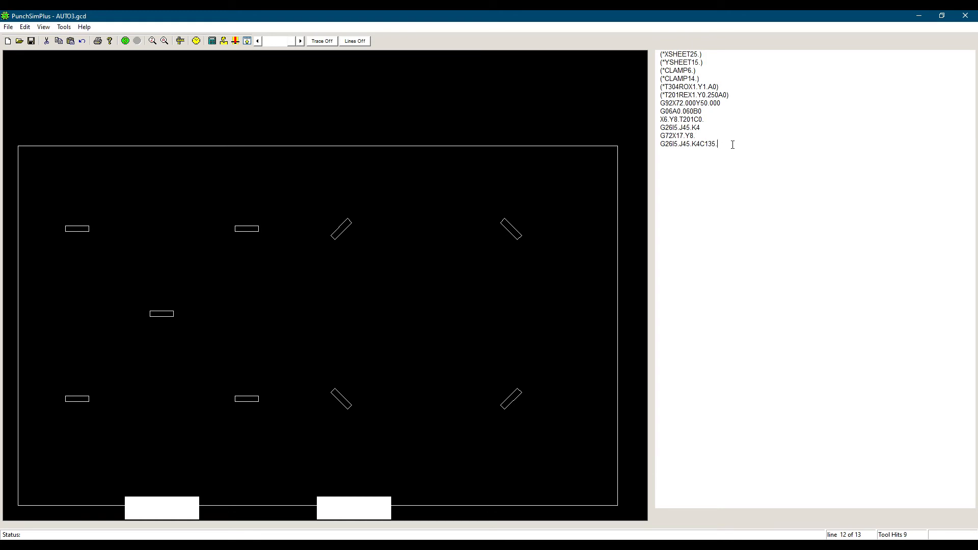
pyautogui.click(509, 227)
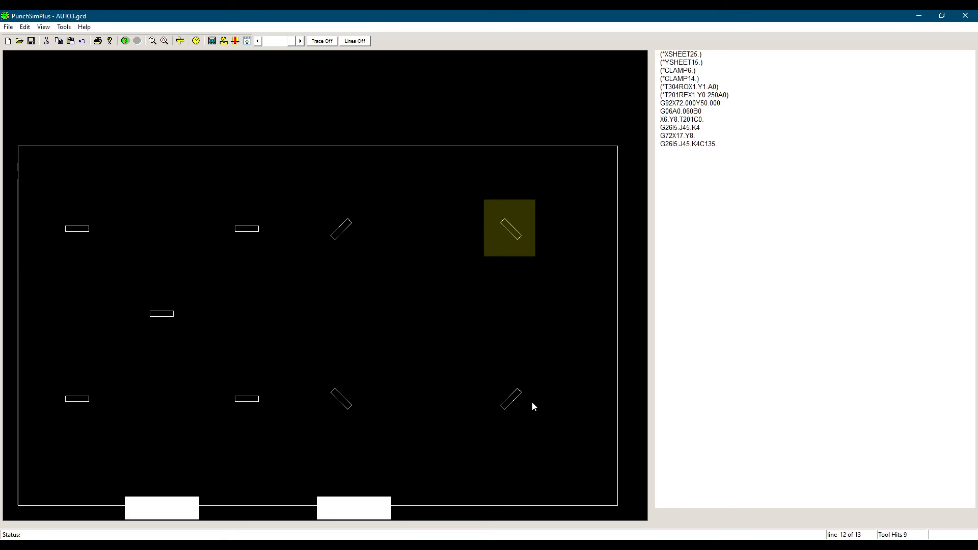
pyautogui.moveTo(691, 196)
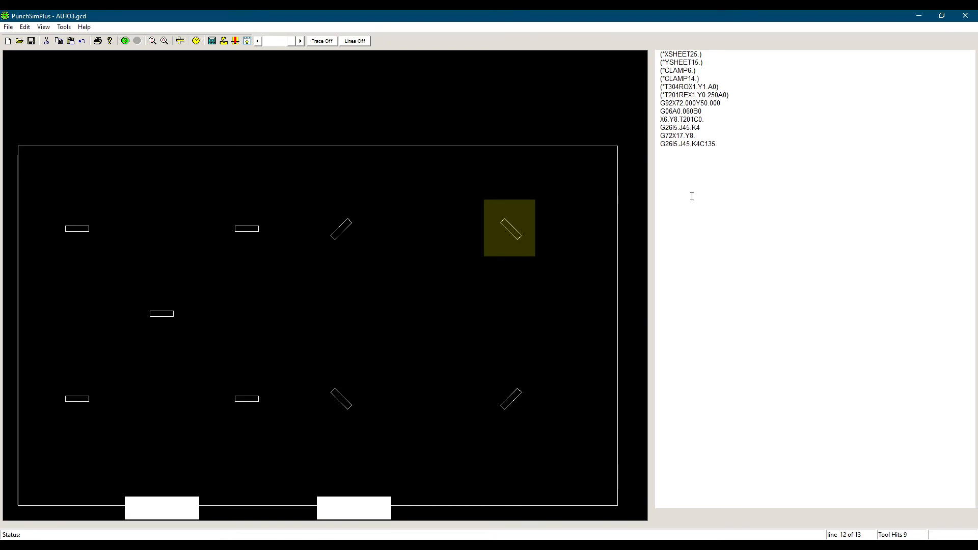
# Step: Change the last G26 line's angle from C135 to C90 and rerun the simulation
pyautogui.click(509, 228)
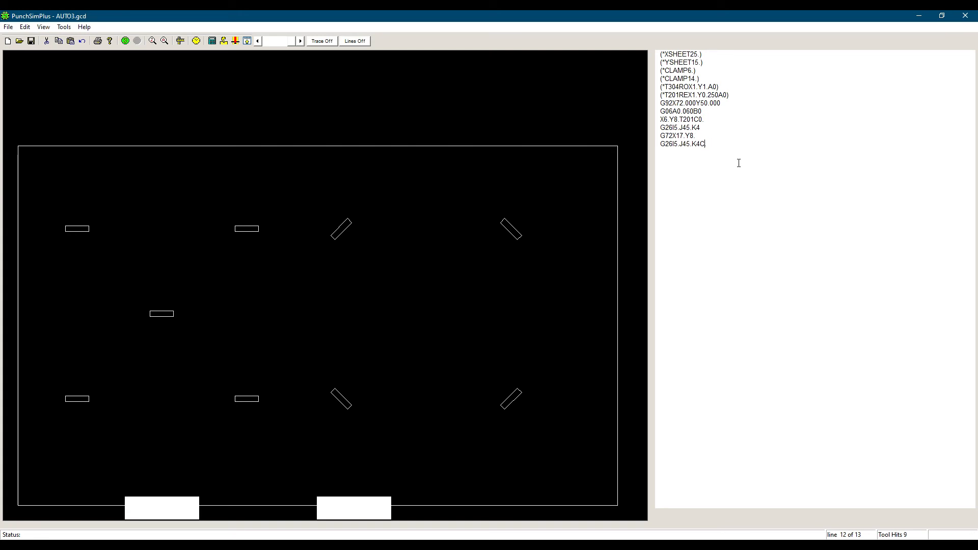
pyautogui.write('90.')
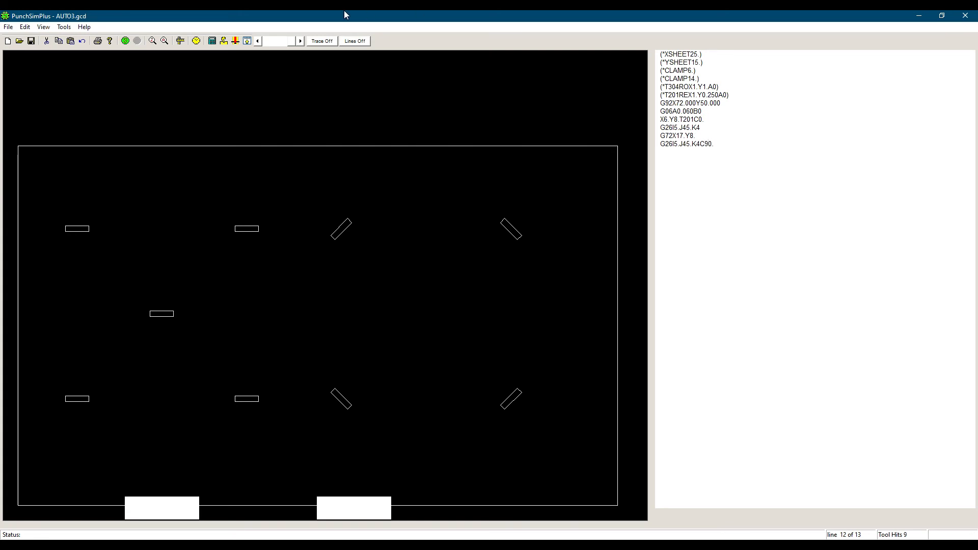
pyautogui.click(125, 41)
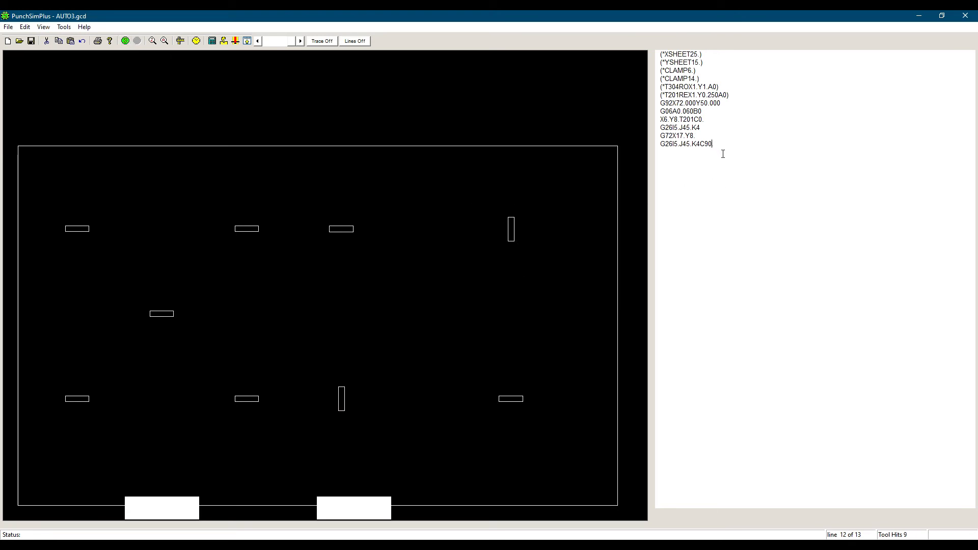
pyautogui.press('Backspace')
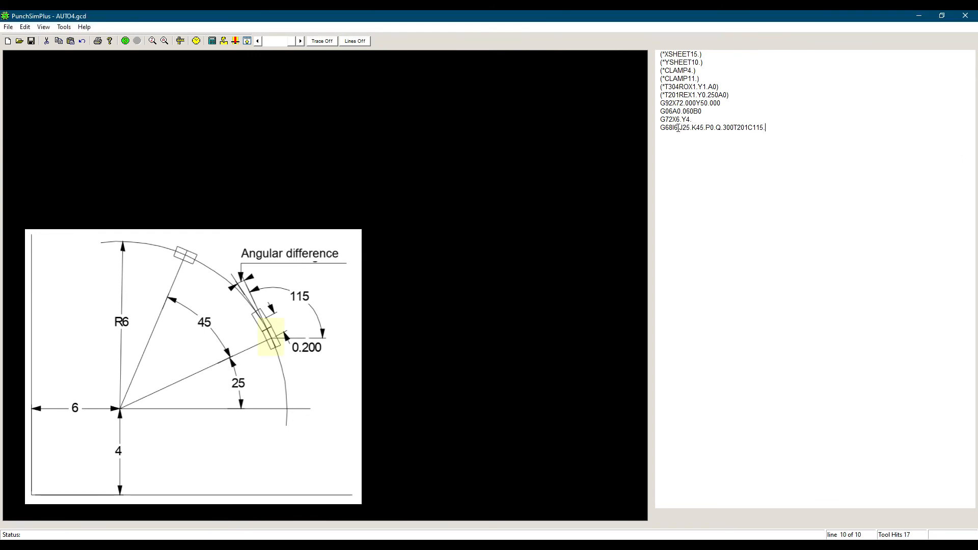
# Step: Check C115 on AUTO4's G68 arc line, simulate it, and zoom out
pyautogui.doubleClick(681, 127)
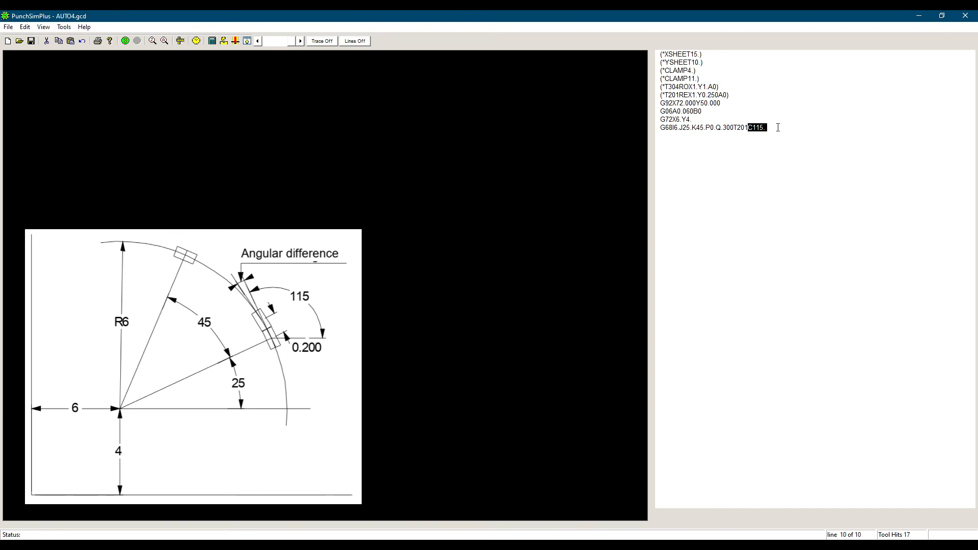
pyautogui.click(125, 41)
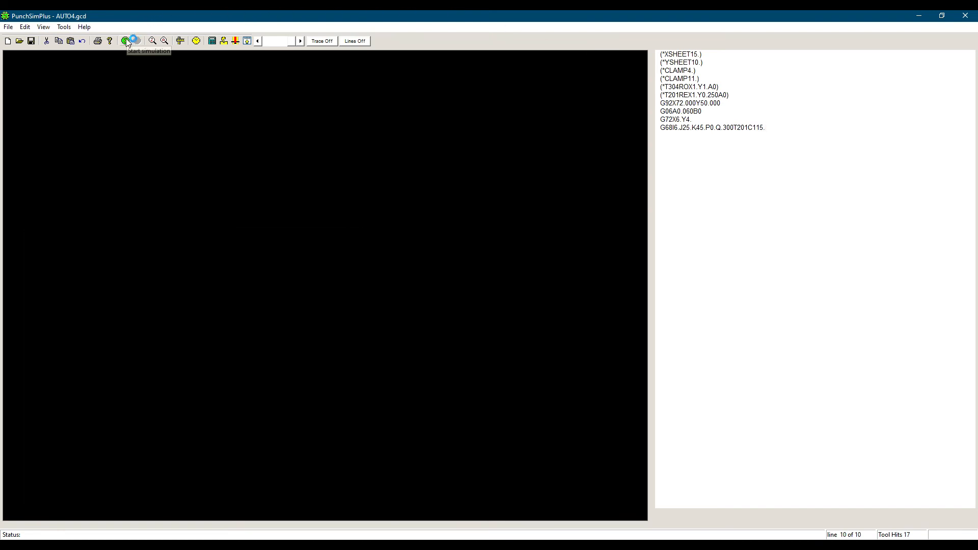
pyautogui.click(126, 41)
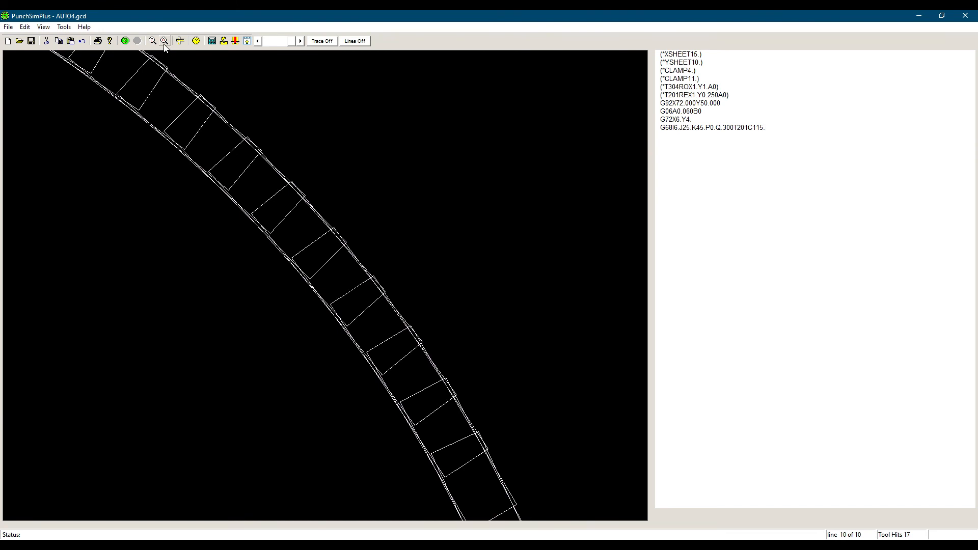
pyautogui.click(164, 40)
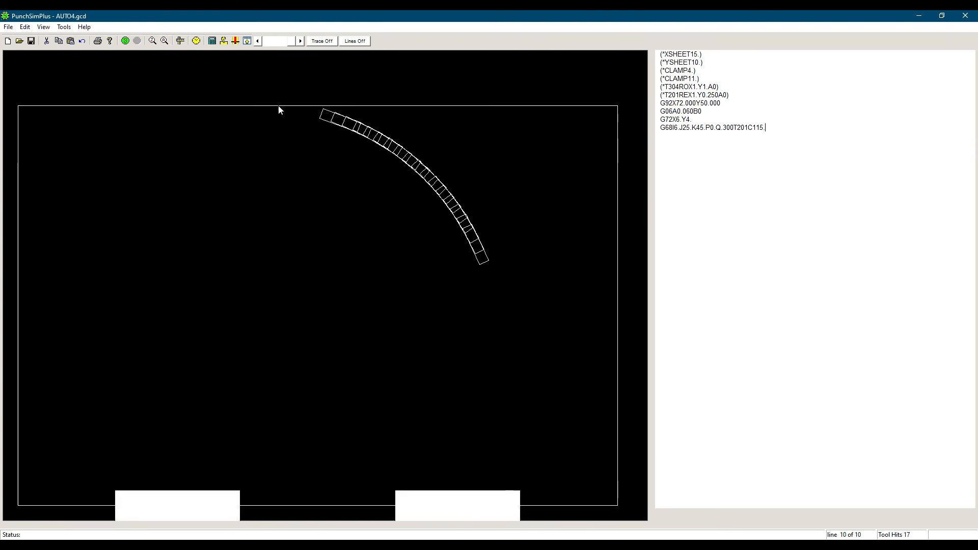
pyautogui.moveTo(183, 61)
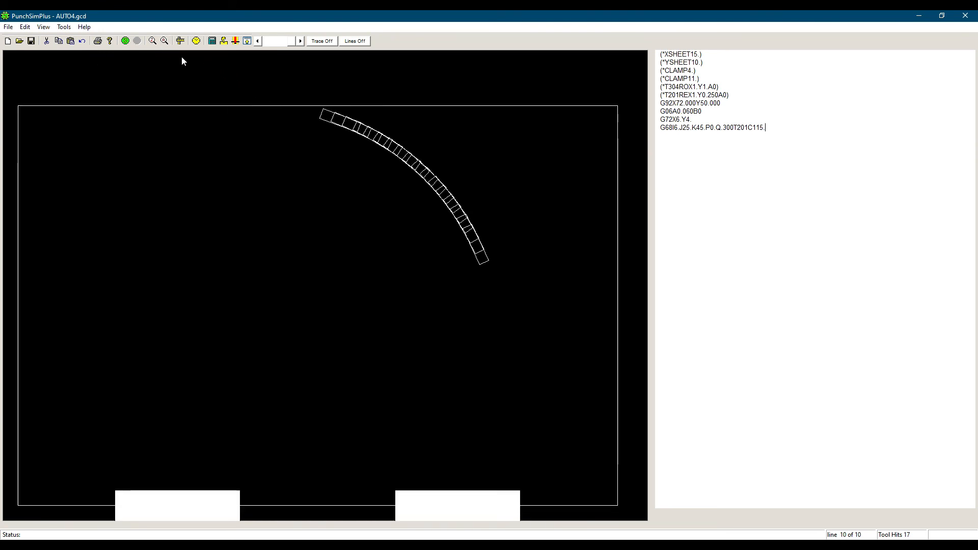